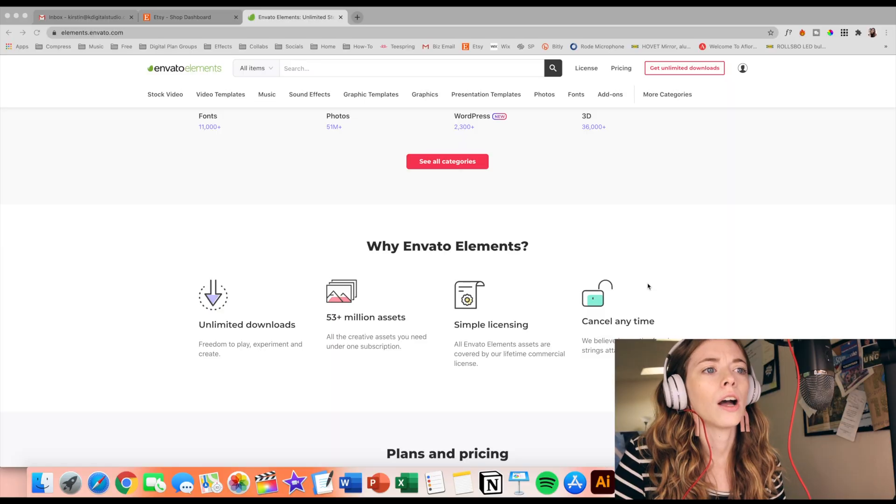
Go to My Collections from the account menu.
scroll(up, 3)
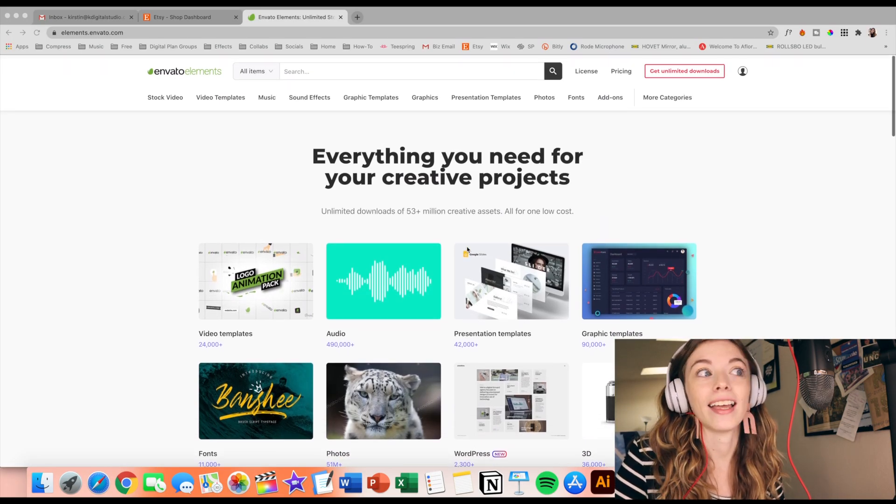
scroll(down, 3)
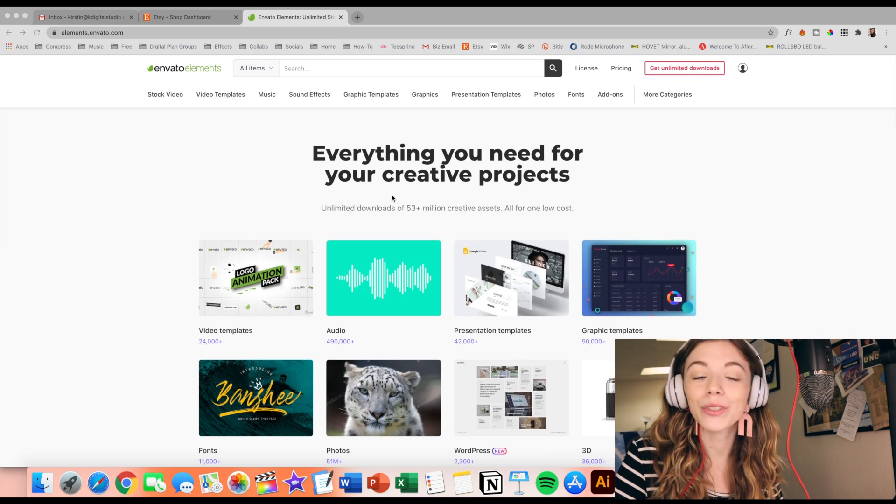
mouse_move(431, 347)
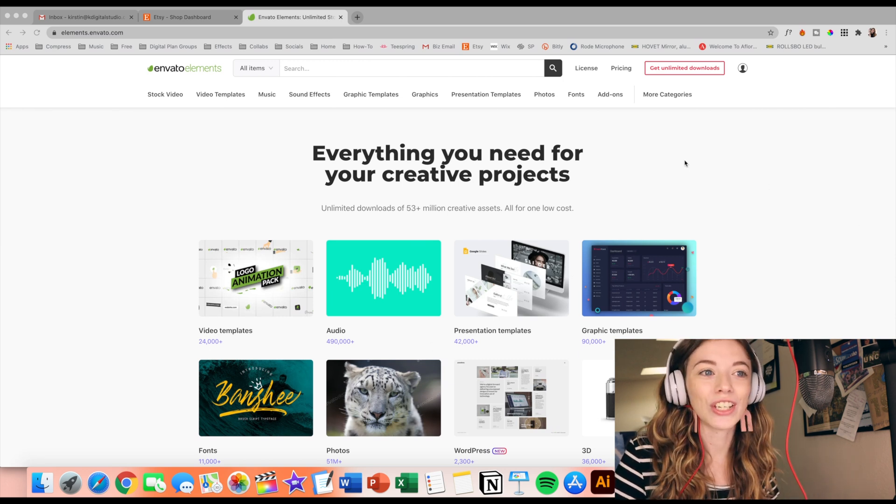
mouse_move(566, 193)
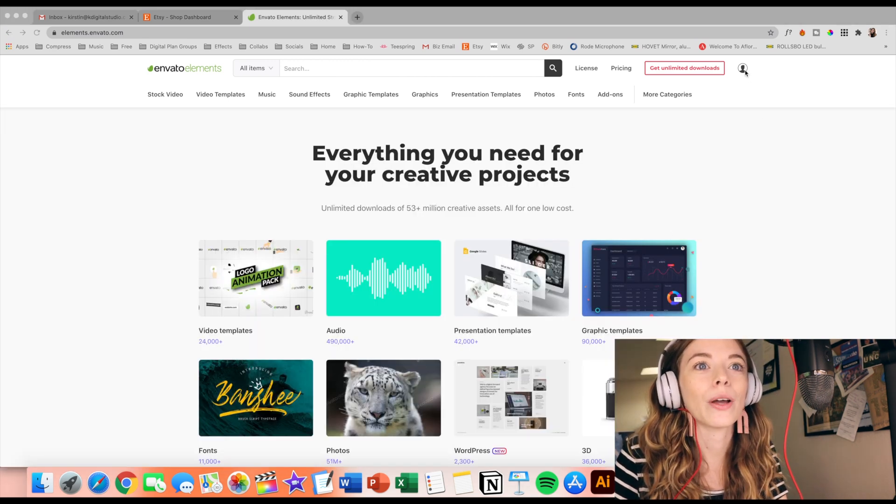
click(743, 68)
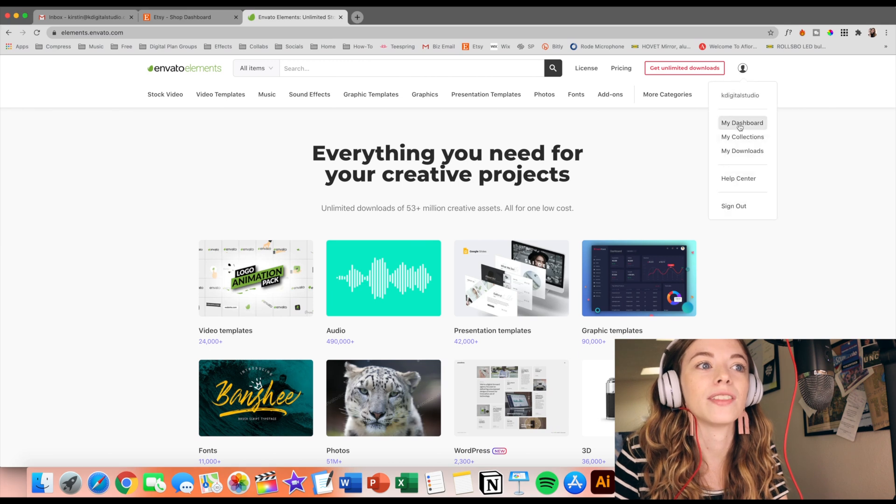
click(743, 137)
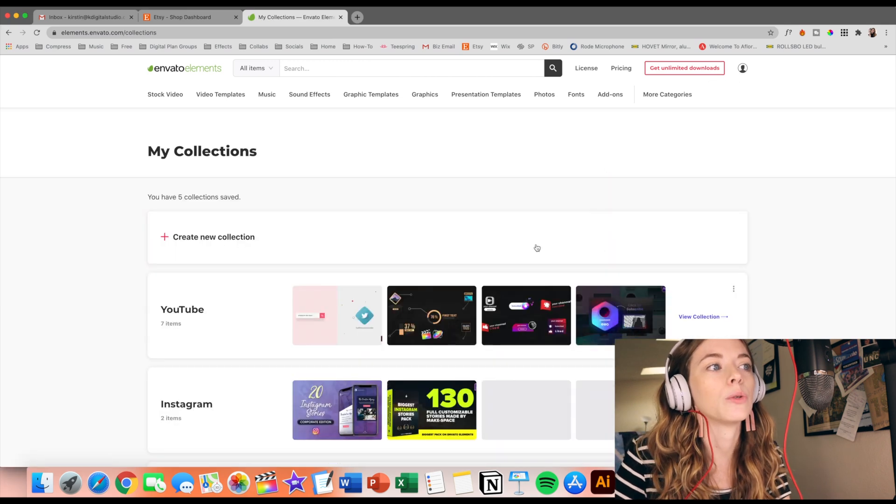
Scroll through the saved collections: YouTube, Instagram, Fonts, Mockups and Procreate.
scroll(down, 3)
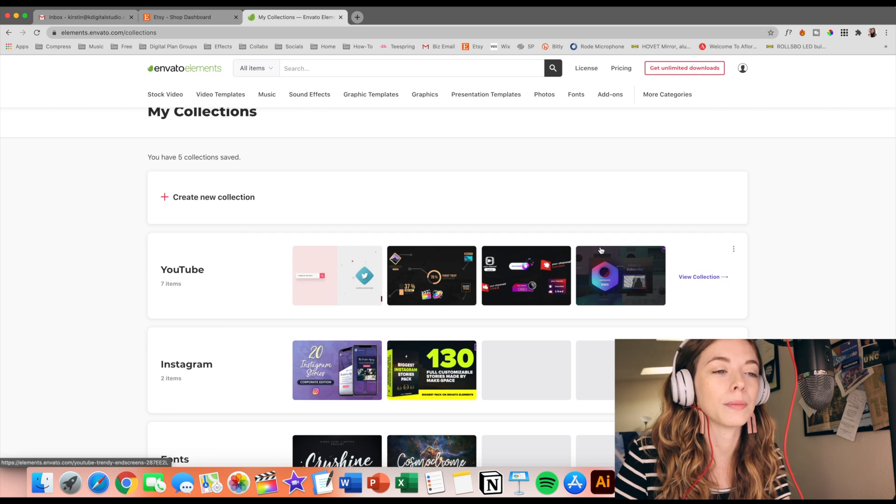
scroll(down, 3)
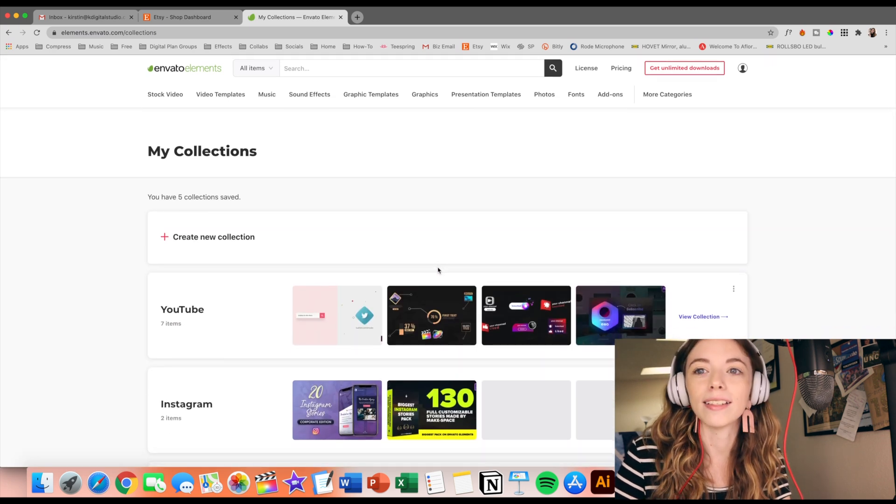
scroll(down, 3)
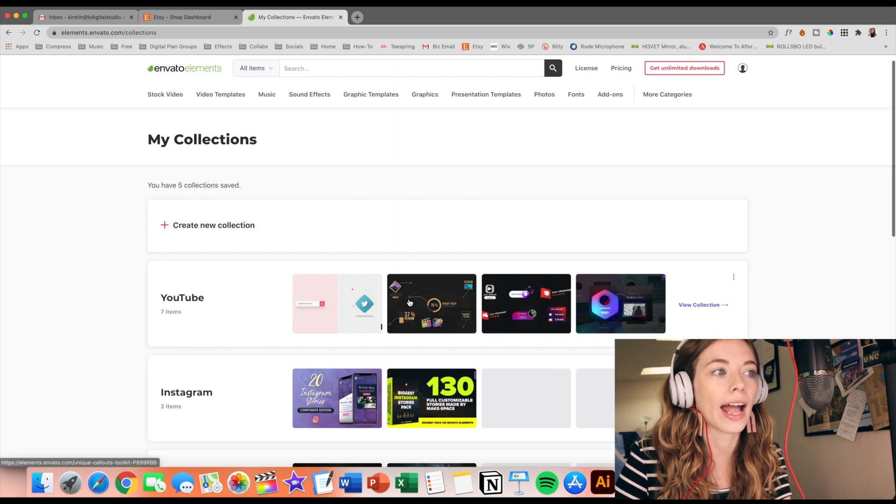
scroll(down, 3)
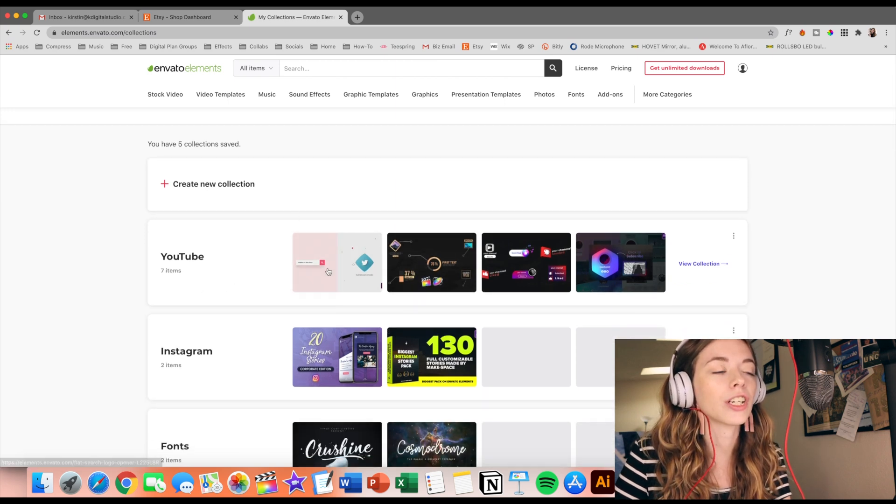
scroll(down, 3)
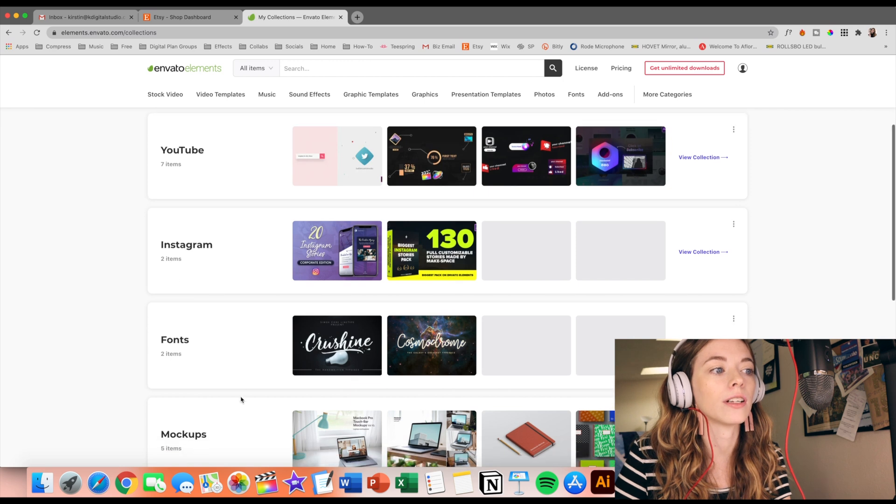
scroll(down, 3)
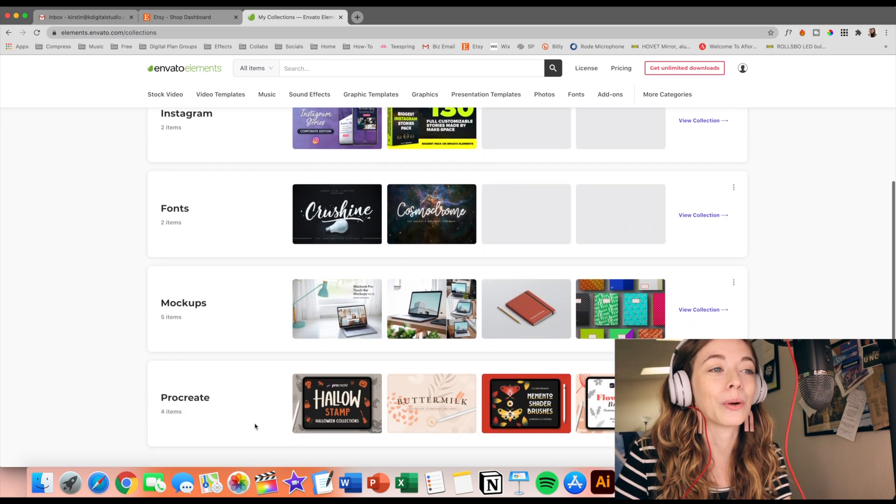
scroll(down, 3)
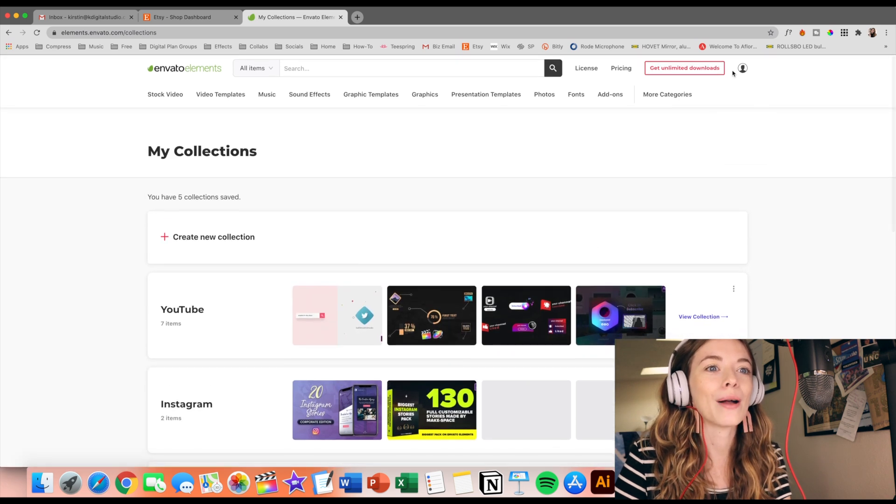
scroll(down, 3)
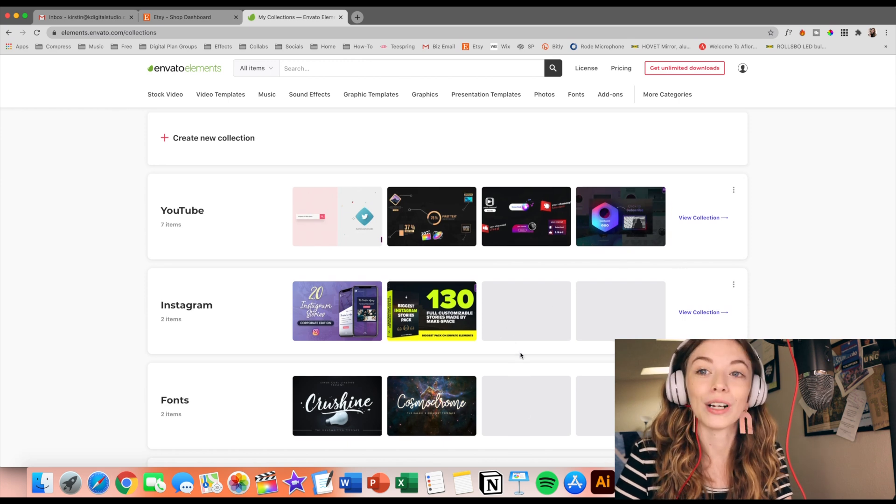
scroll(down, 3)
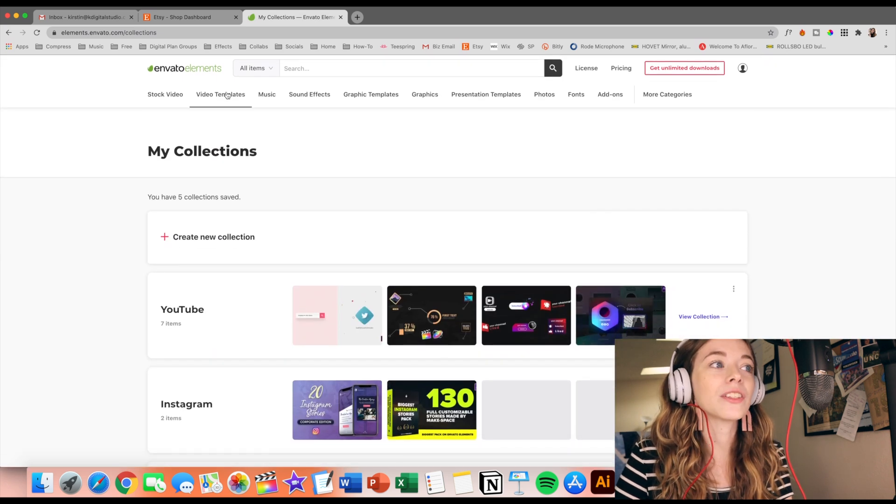
Go home, then view the Pricing page with the $16.50/month individual plan and student discount.
click(183, 68)
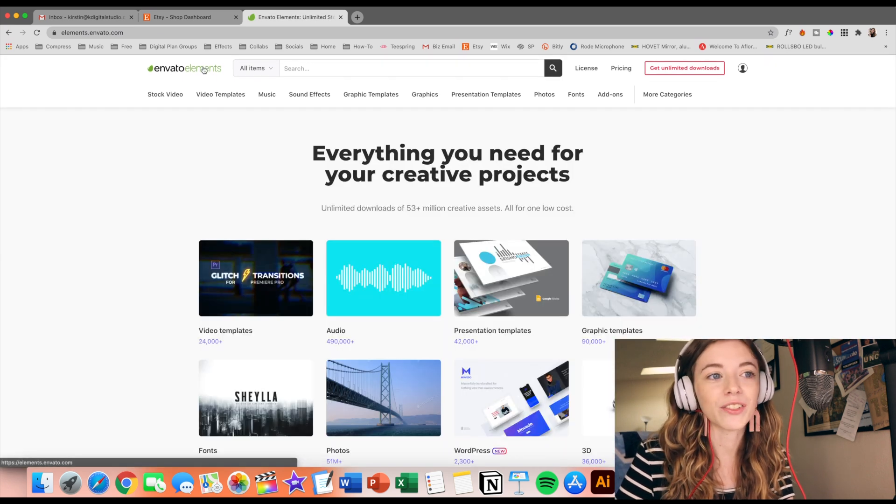
scroll(down, 3)
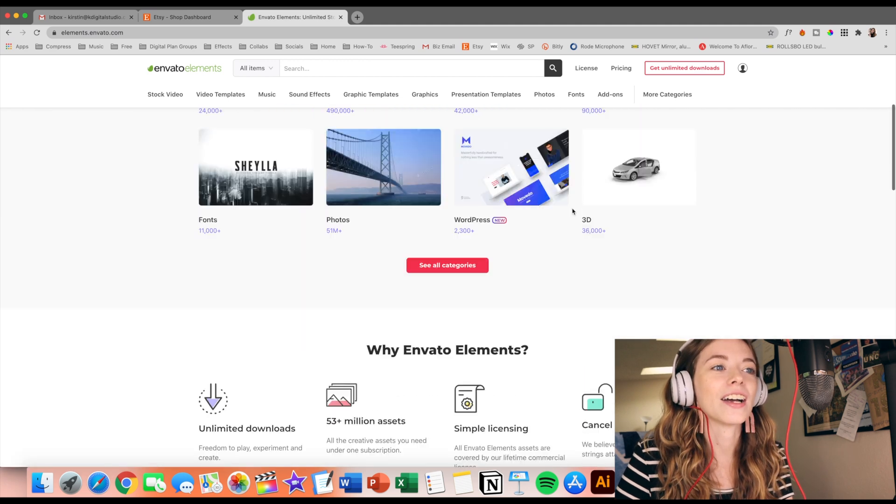
click(620, 68)
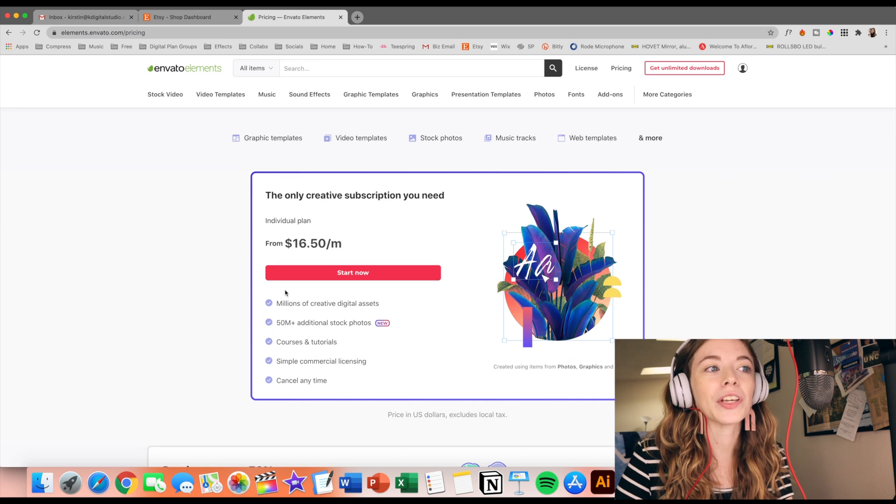
mouse_move(409, 238)
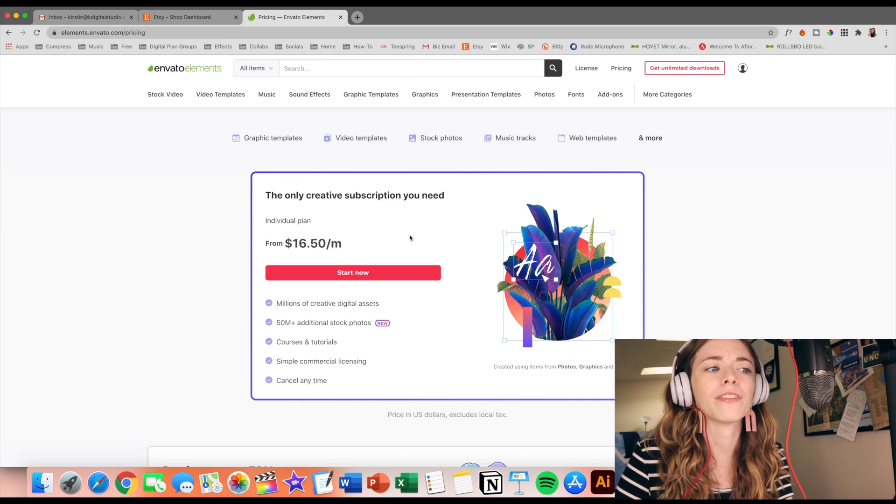
scroll(down, 3)
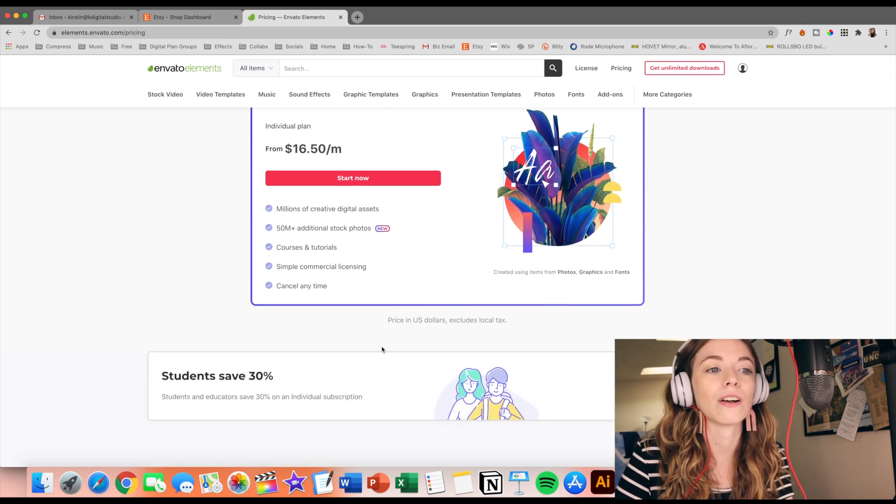
scroll(up, 3)
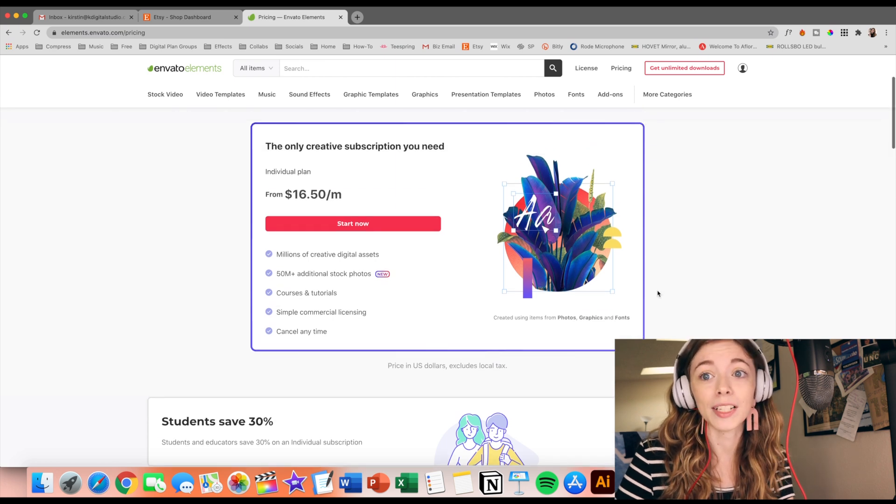
scroll(down, 3)
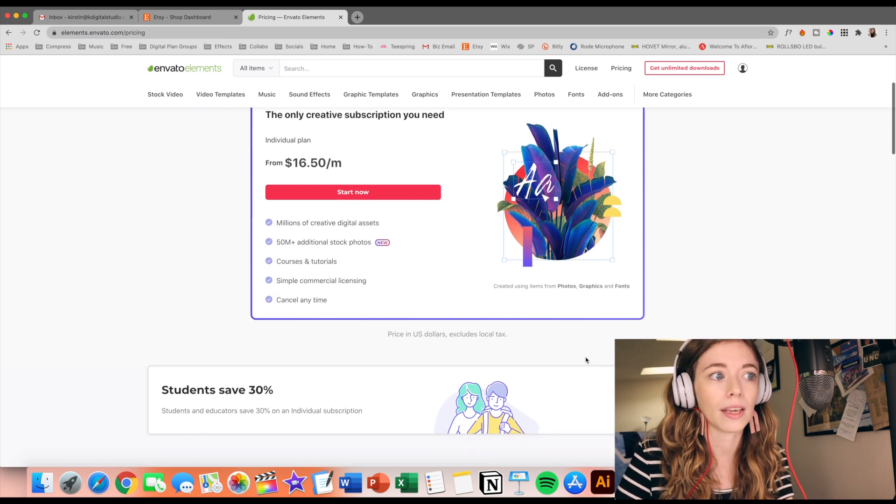
scroll(down, 3)
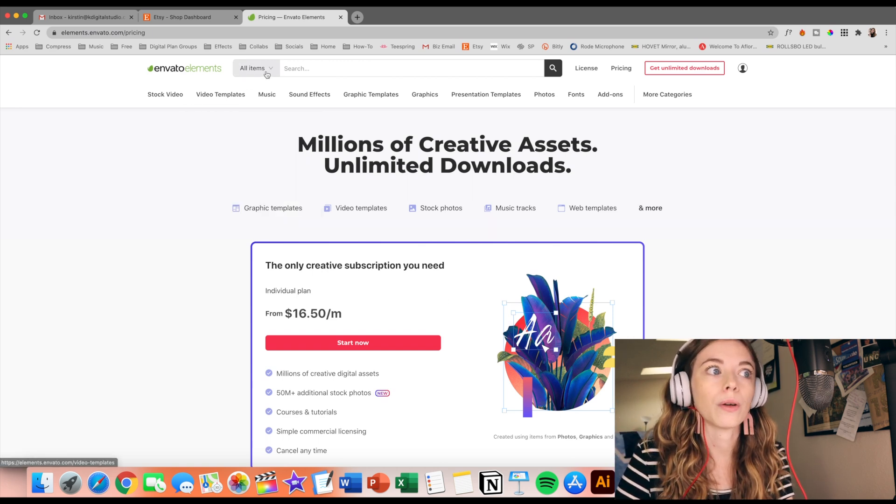
Expand the All items search category list showing Stock Video, Music, Fonts, Photos and more.
click(256, 68)
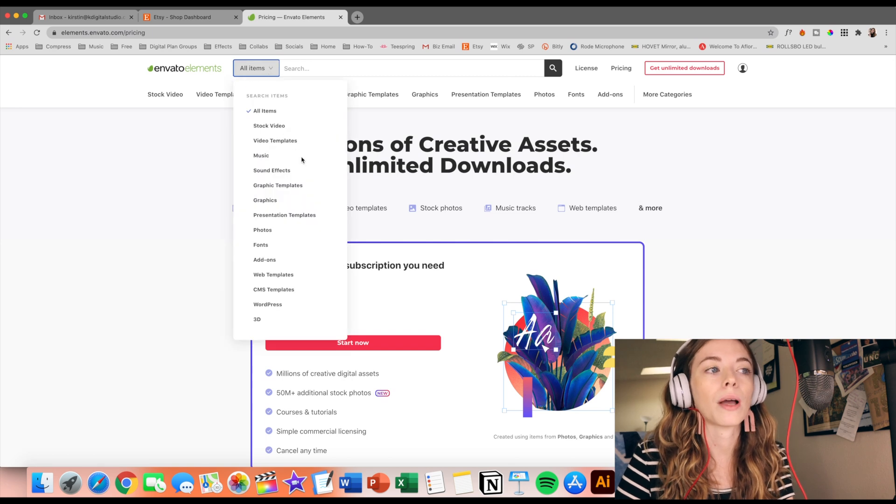
mouse_move(289, 174)
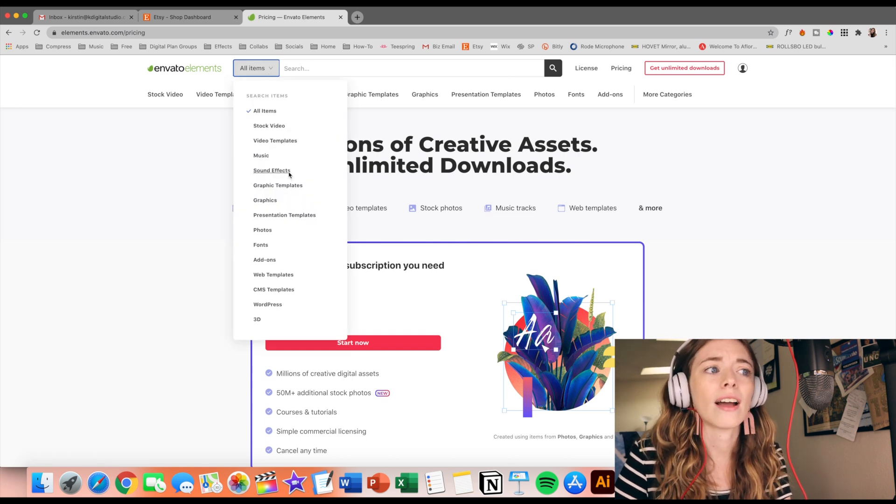
mouse_move(285, 285)
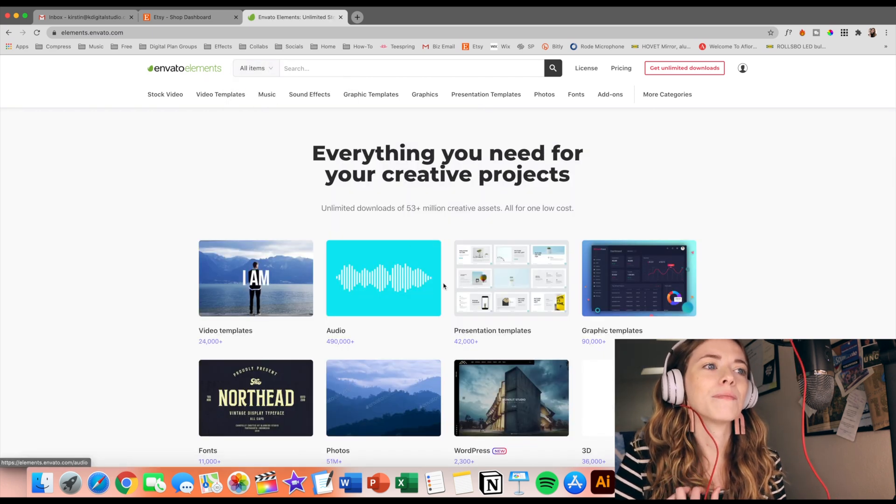
scroll(down, 3)
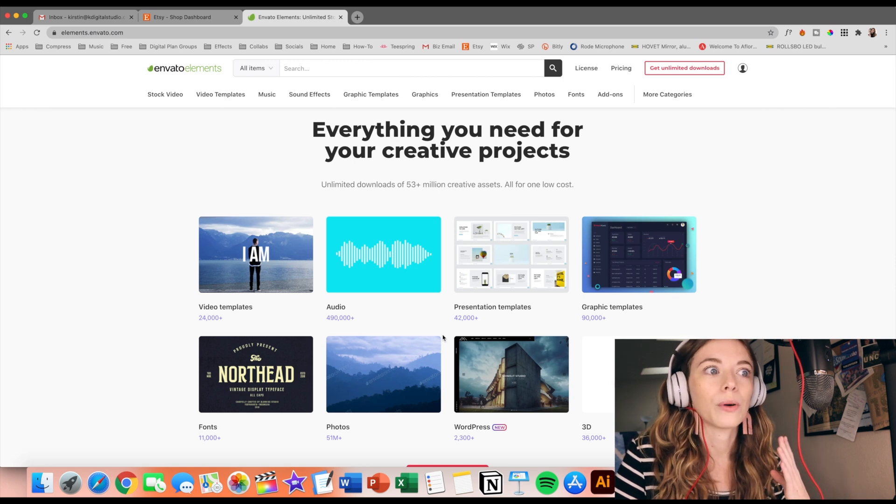
mouse_move(443, 188)
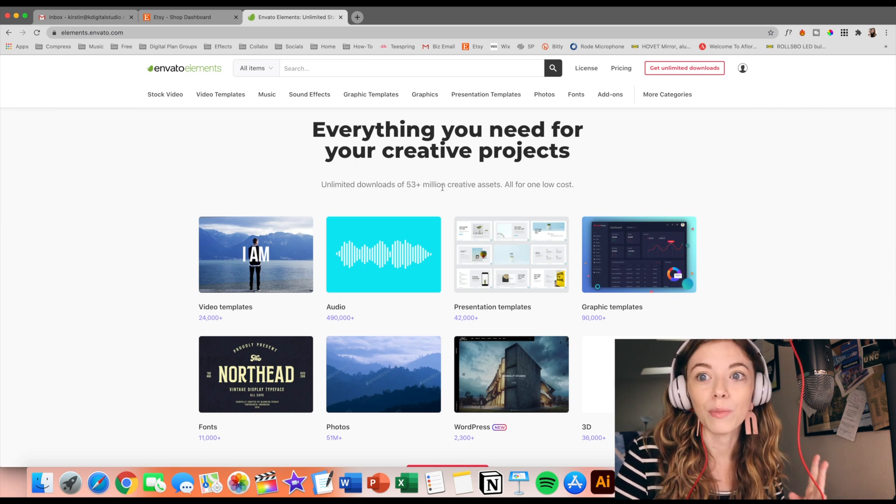
mouse_move(430, 259)
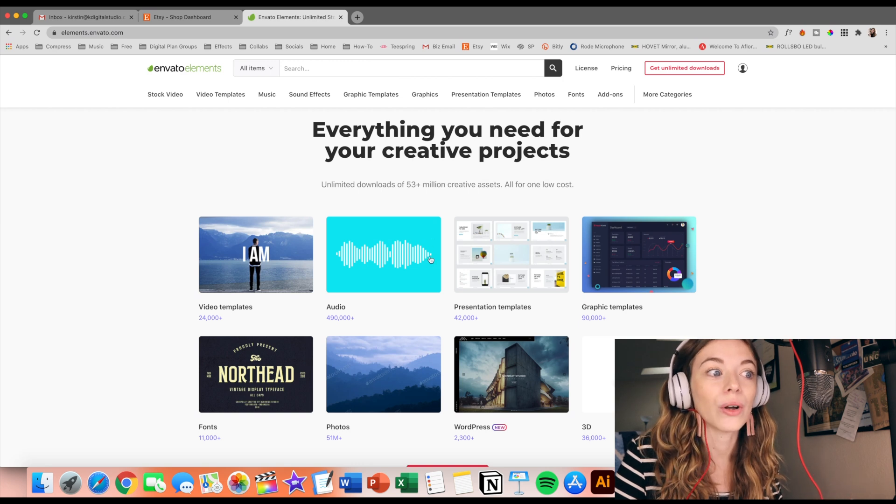
scroll(down, 3)
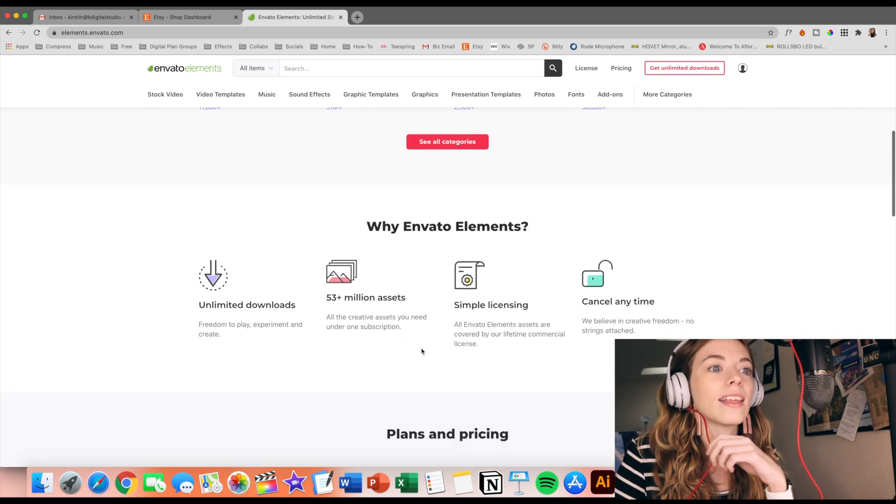
scroll(down, 3)
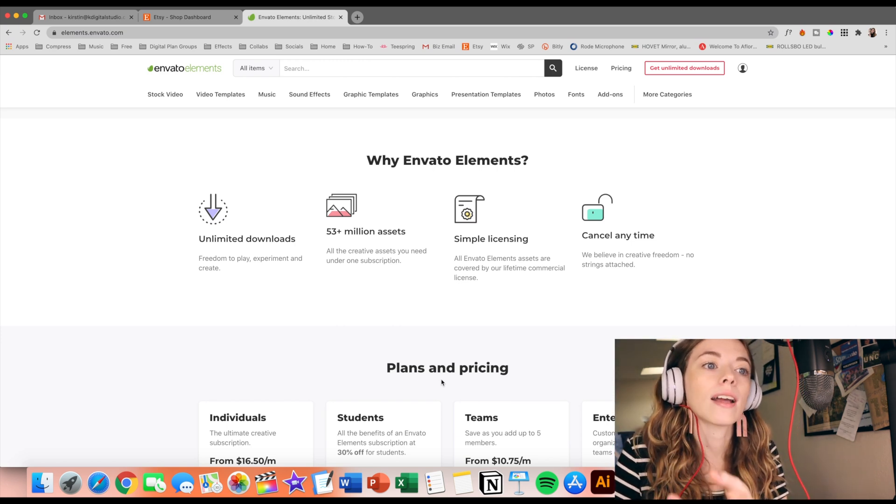
mouse_move(680, 215)
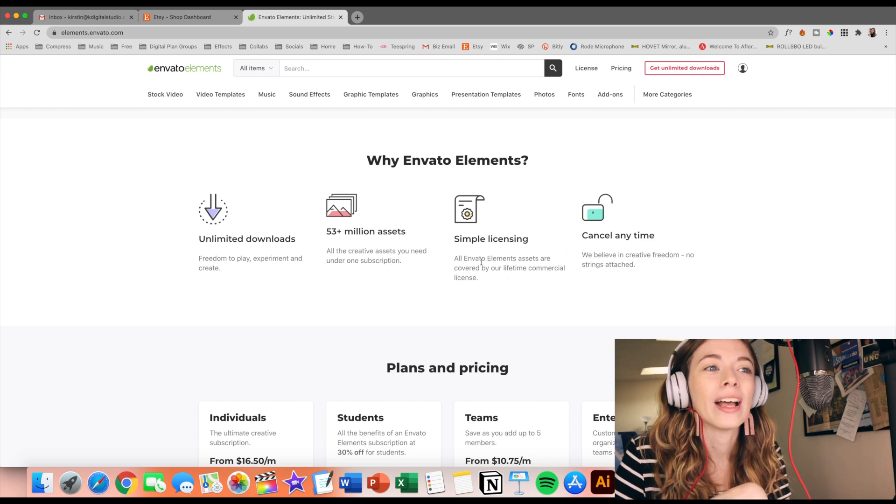
drag(454, 258, 478, 277)
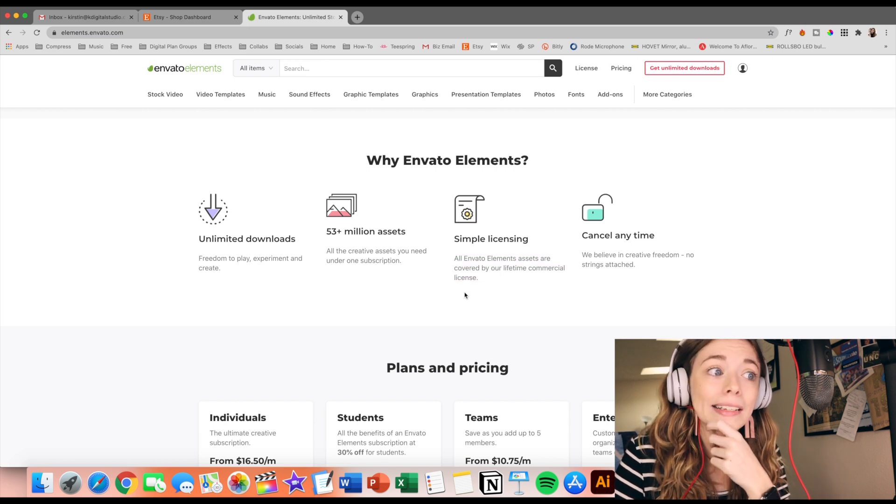
mouse_move(464, 319)
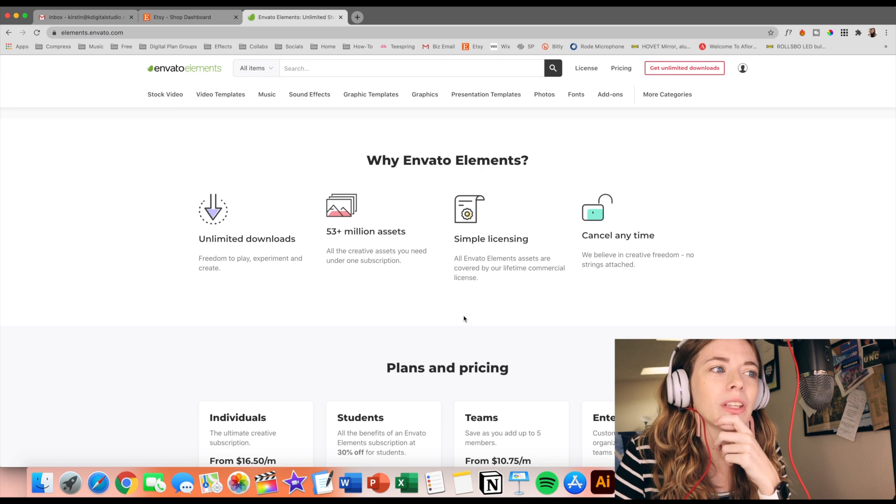
scroll(down, 3)
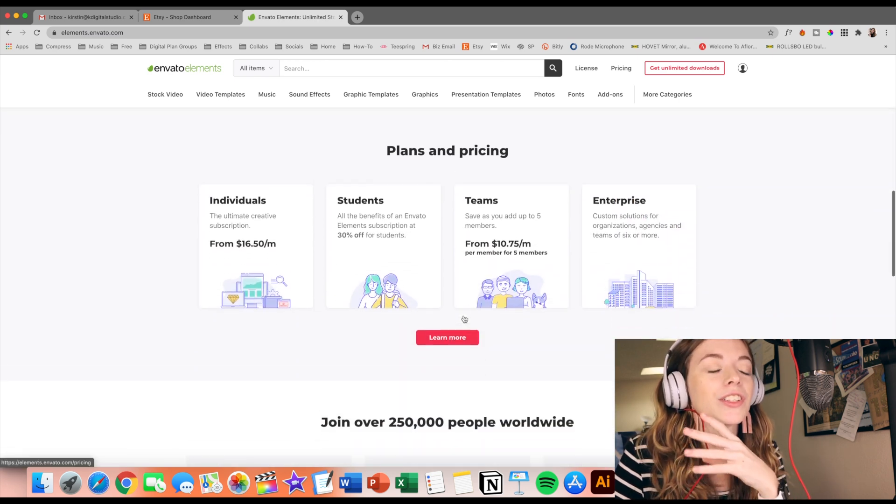
scroll(down, 3)
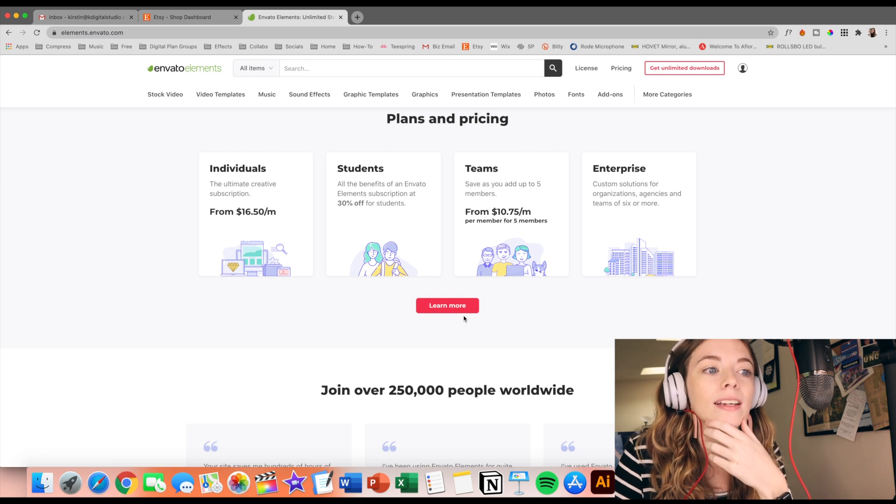
mouse_move(470, 346)
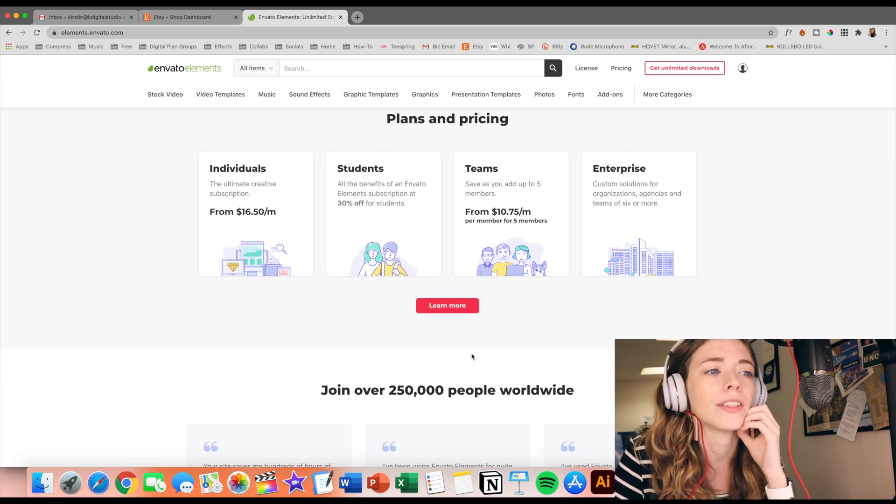
scroll(down, 3)
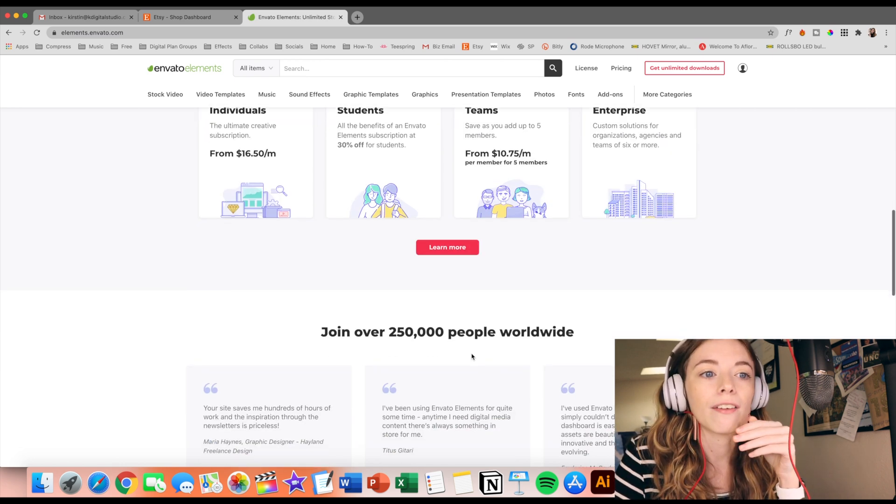
scroll(down, 3)
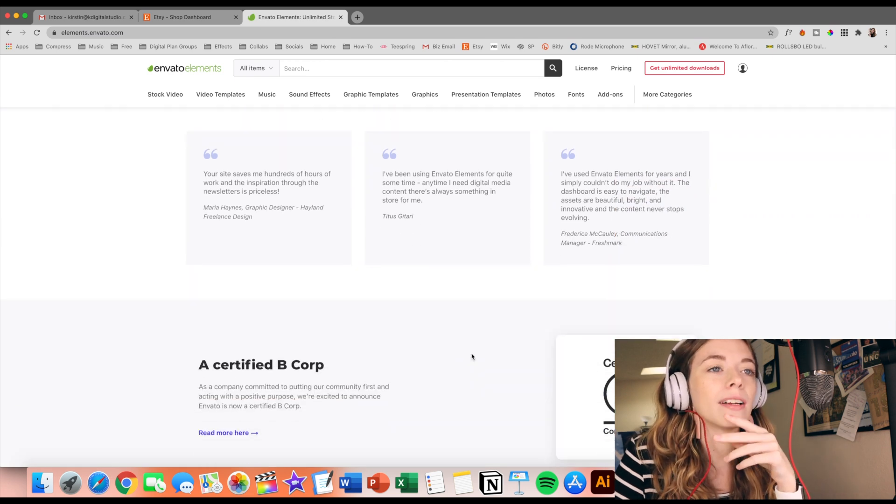
scroll(down, 3)
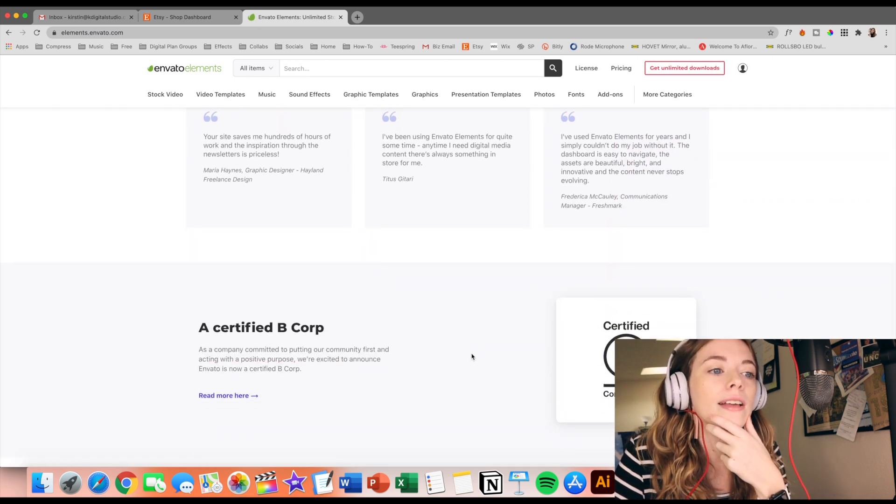
scroll(down, 3)
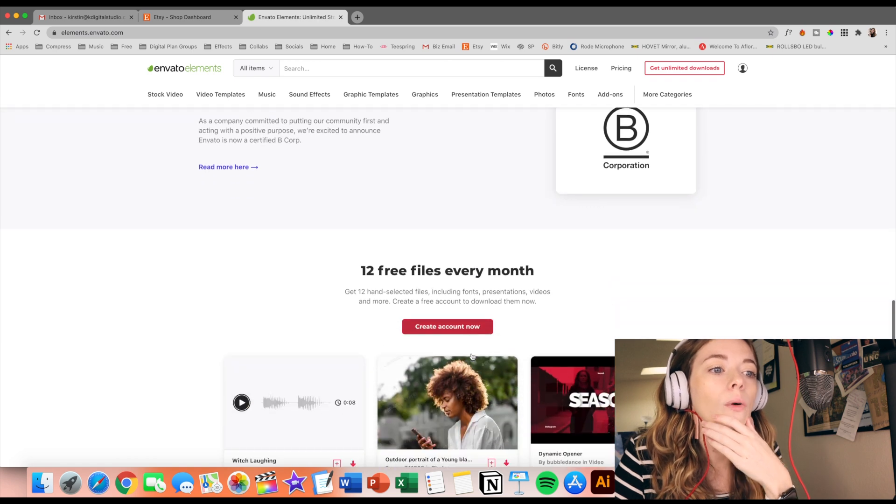
scroll(down, 3)
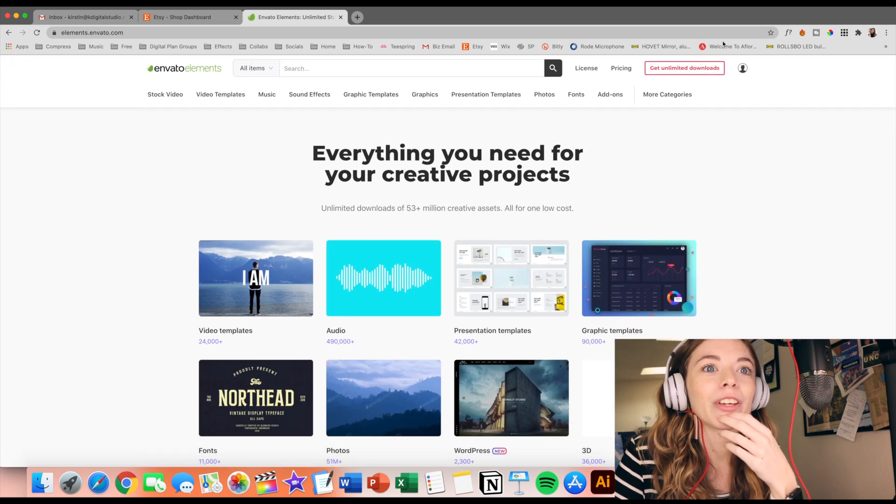
Return to My Collections and scroll through the five saved collections again.
click(742, 68)
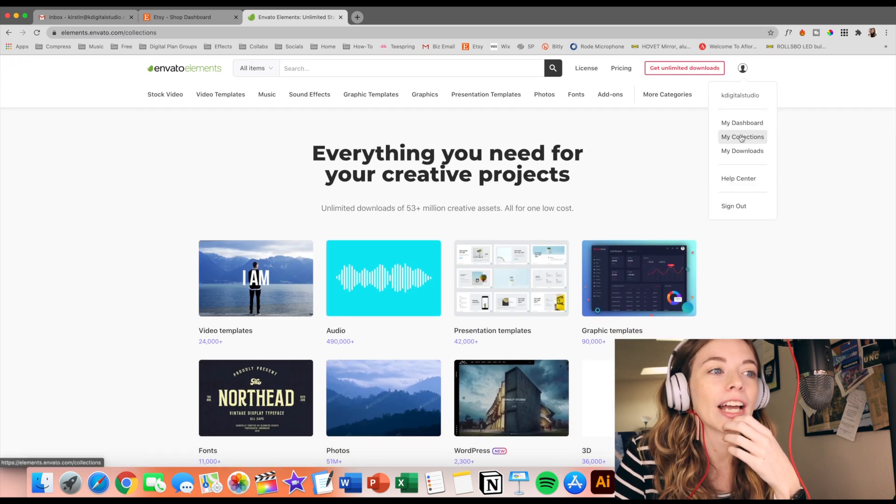
click(741, 136)
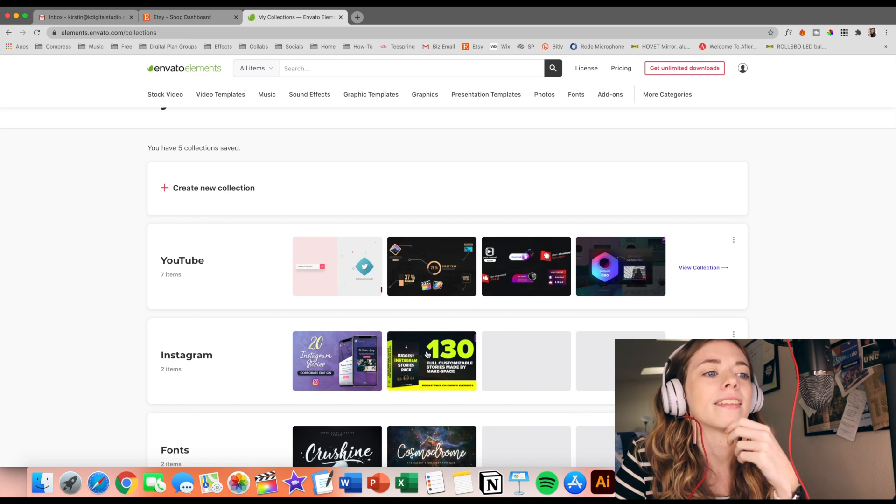
scroll(down, 3)
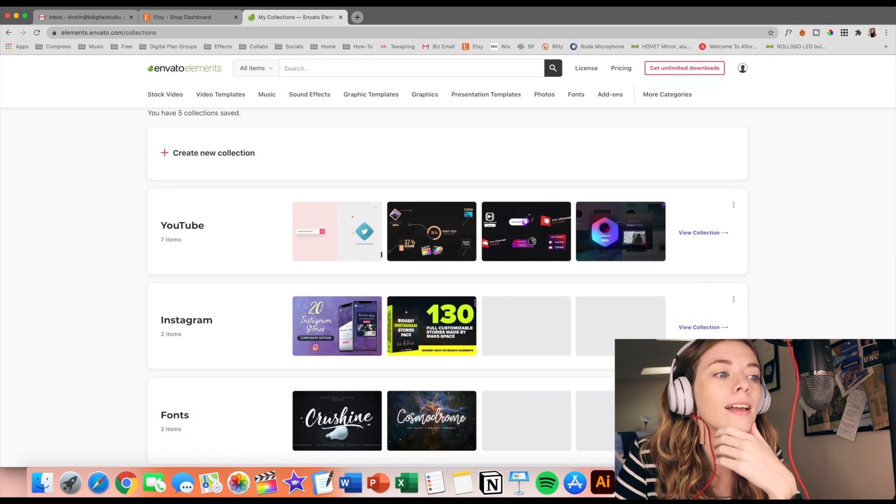
scroll(down, 3)
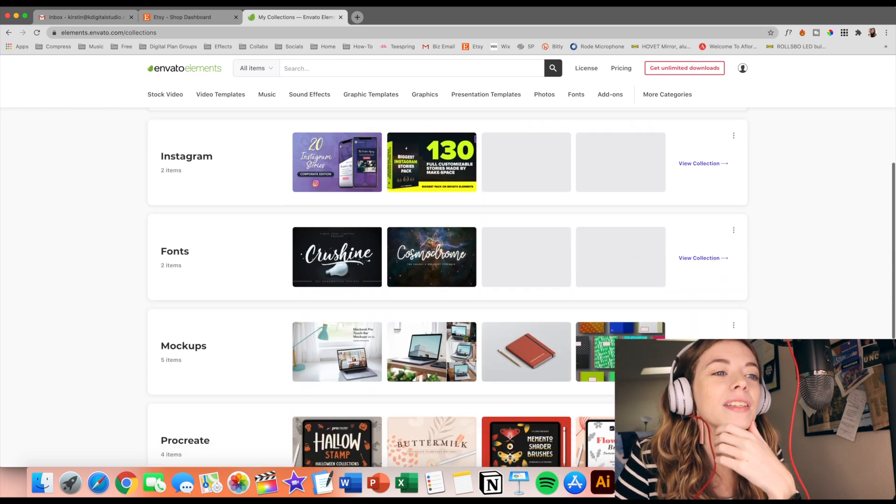
mouse_move(469, 318)
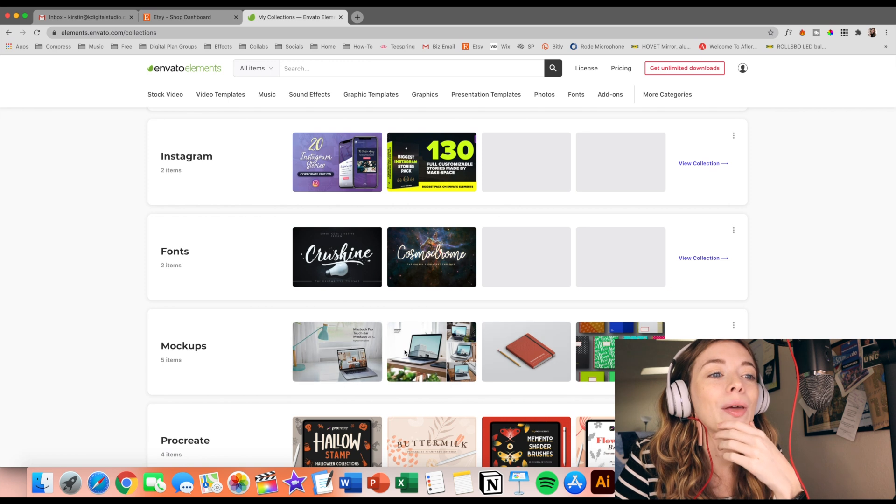
scroll(down, 3)
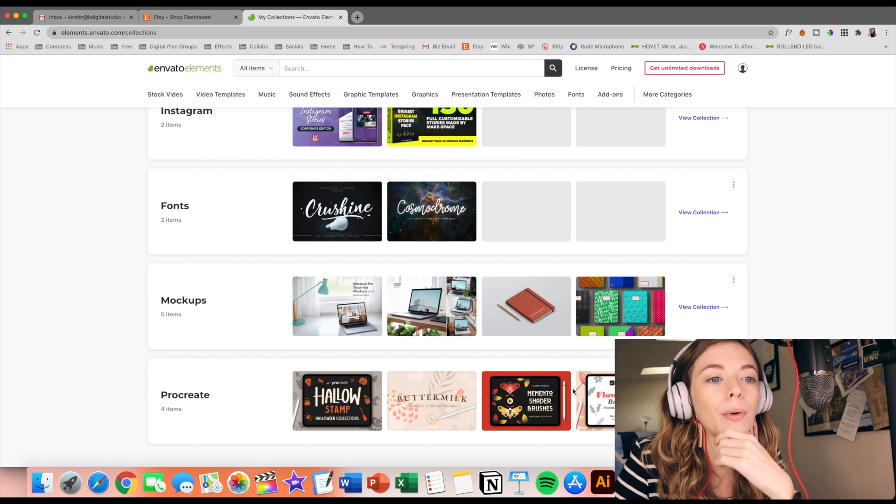
scroll(down, 3)
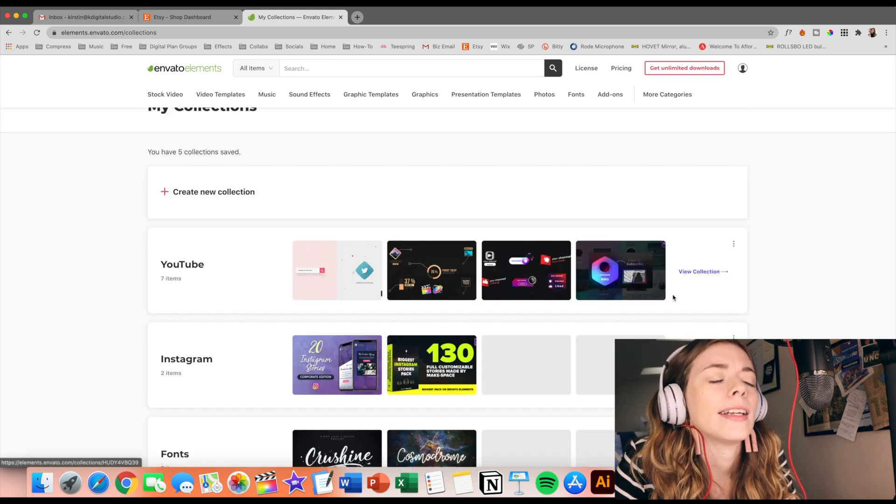
scroll(down, 3)
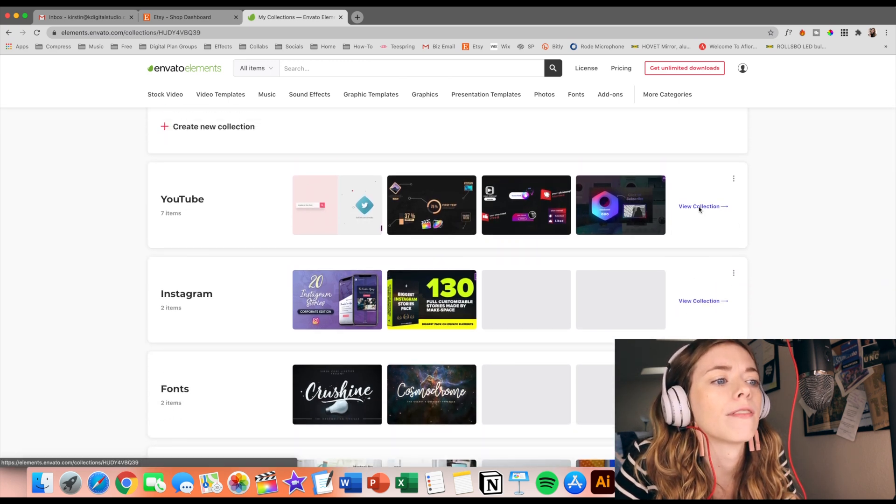
Enter the YouTube collection and go to the Youtube Channel Kit item page.
click(699, 207)
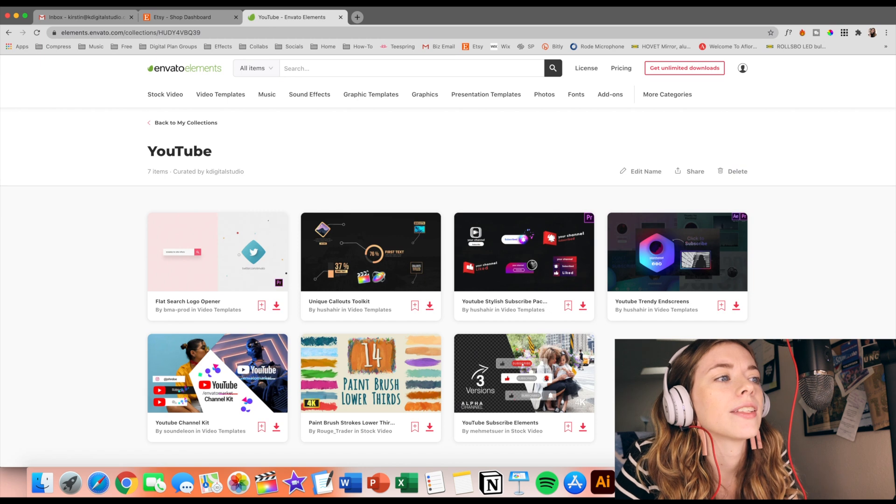
scroll(down, 3)
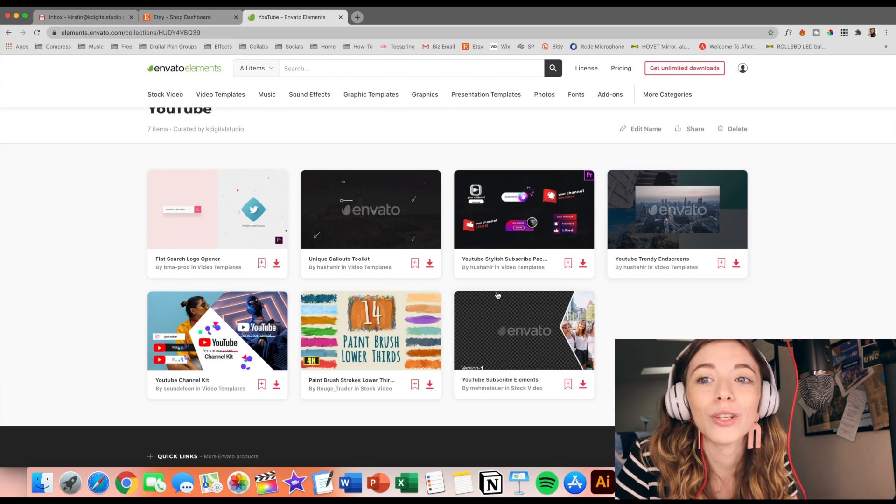
mouse_move(677, 276)
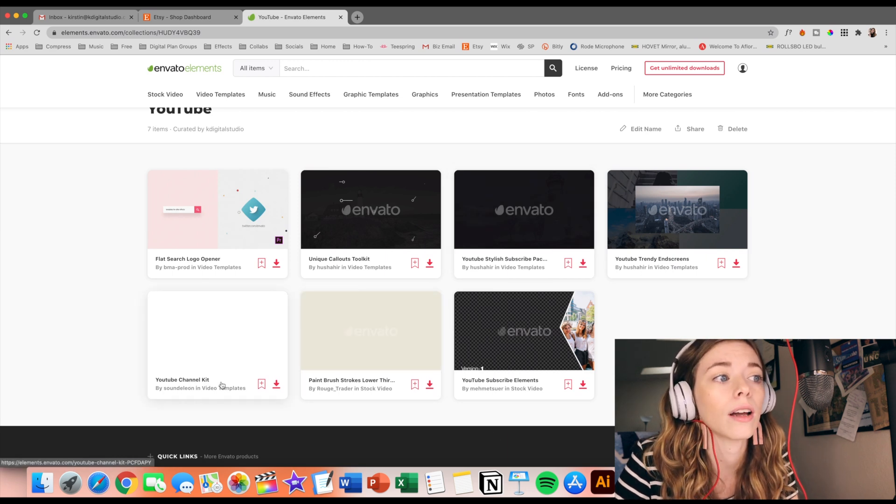
click(182, 380)
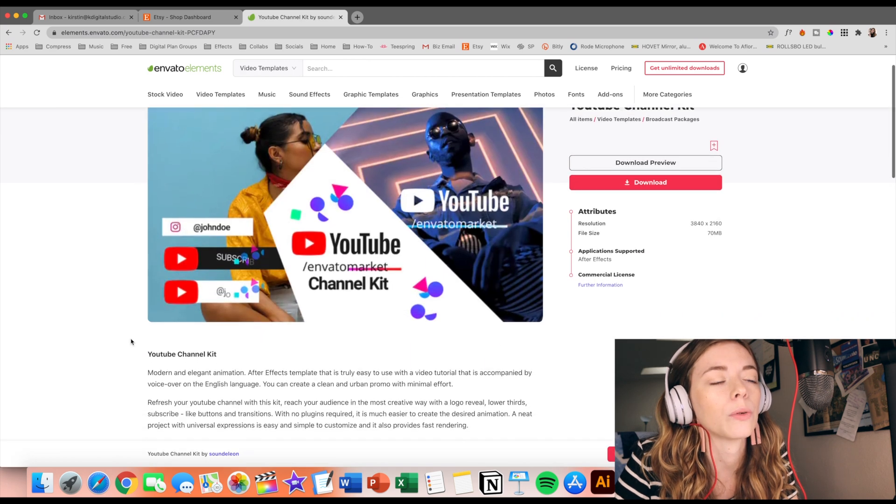
Play the Youtube Channel Kit preview video and read its description.
click(344, 214)
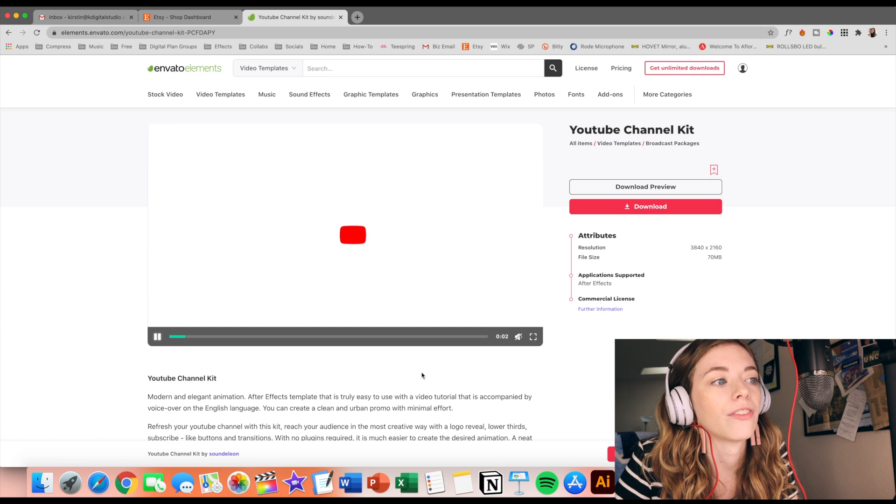
scroll(down, 3)
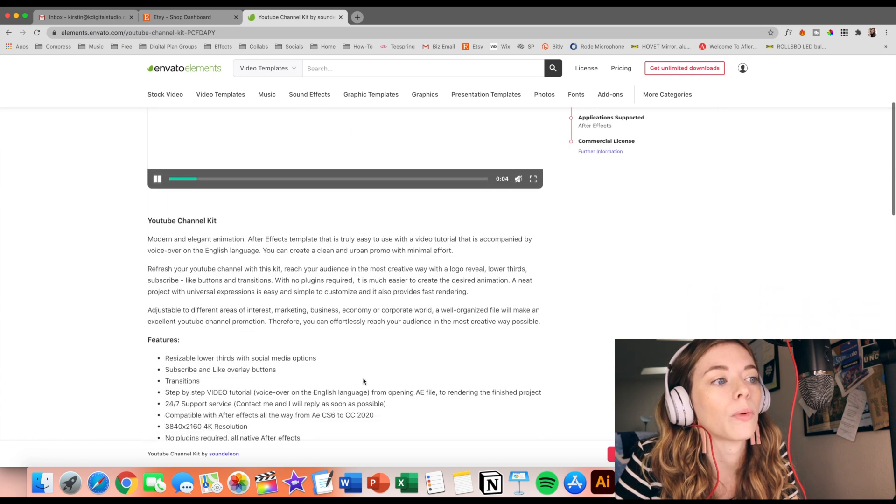
scroll(down, 3)
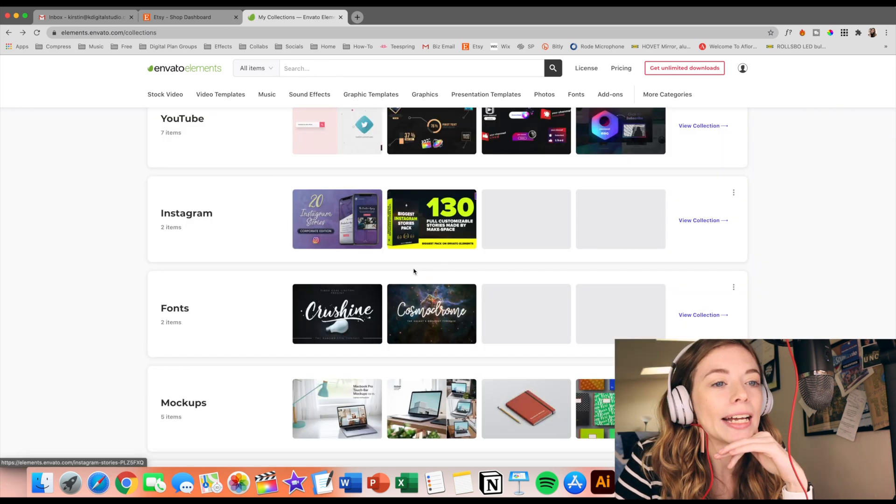
Enter the Mockups collection with its MacBook, Notebook and Laptop mockups.
scroll(down, 3)
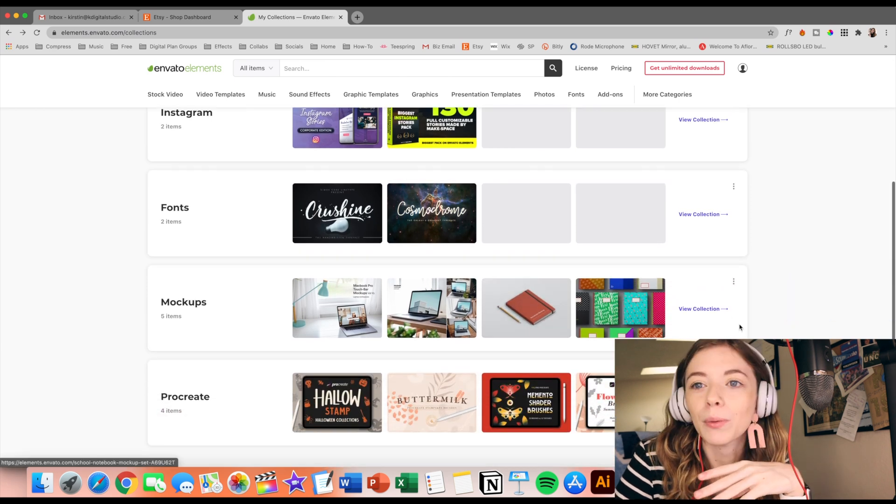
click(703, 308)
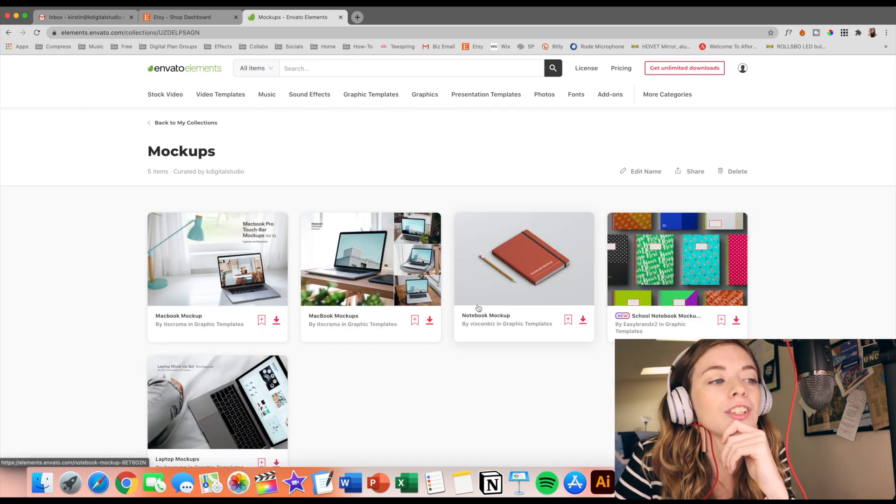
mouse_move(412, 459)
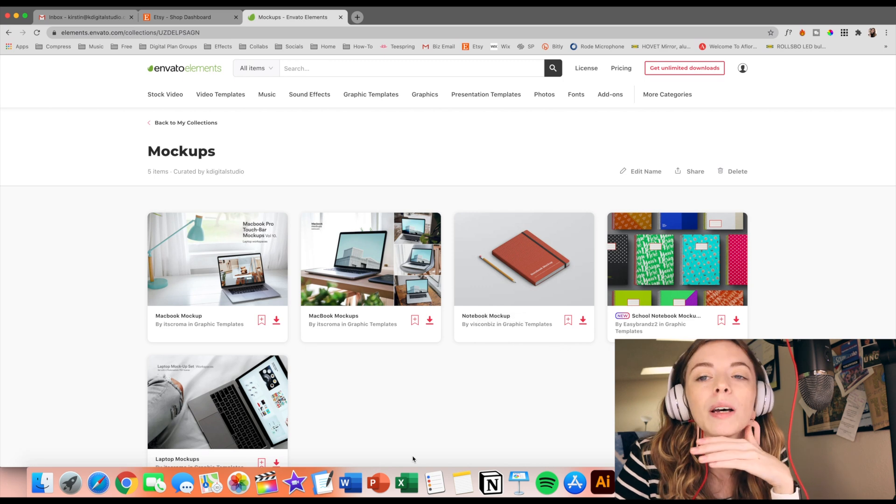
mouse_move(428, 413)
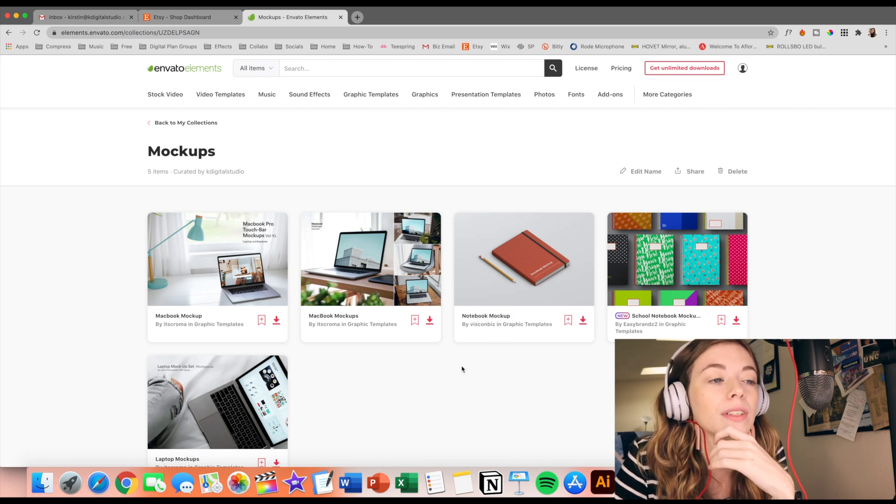
scroll(down, 3)
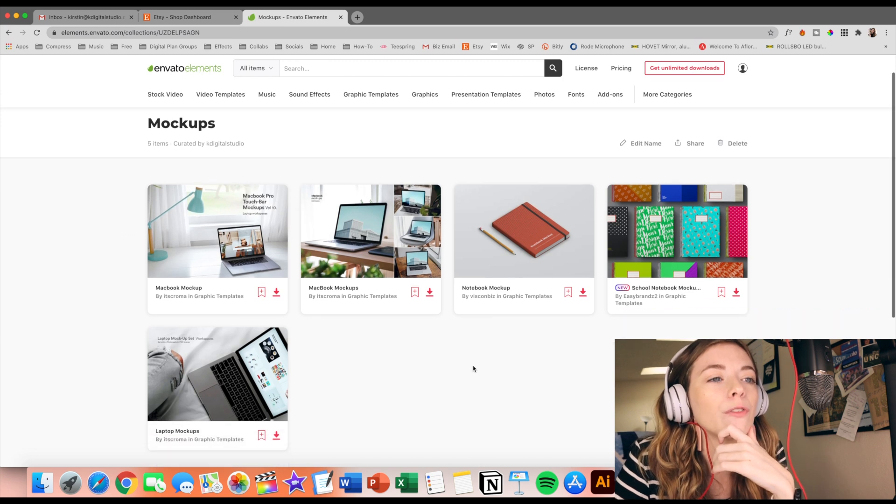
mouse_move(645, 243)
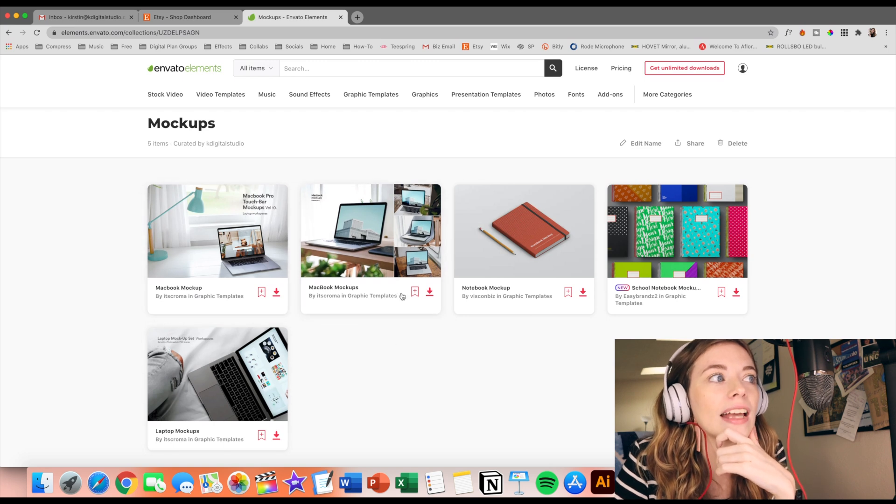
mouse_move(41, 75)
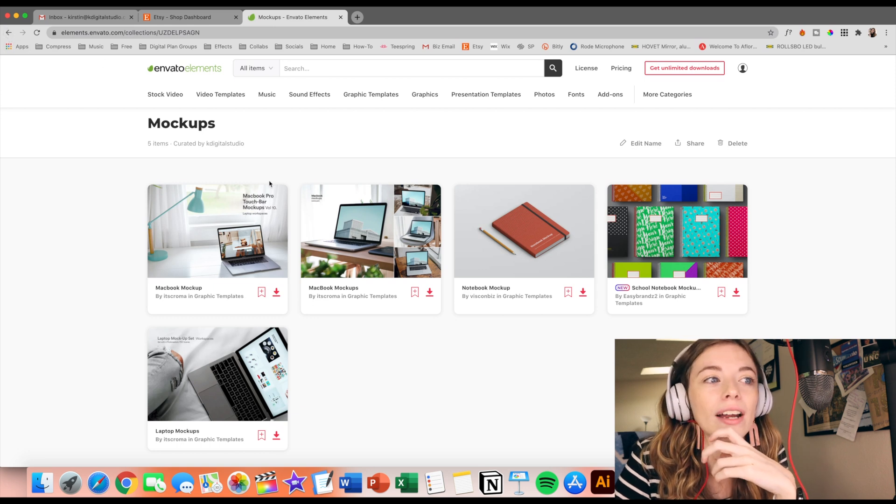
mouse_move(239, 171)
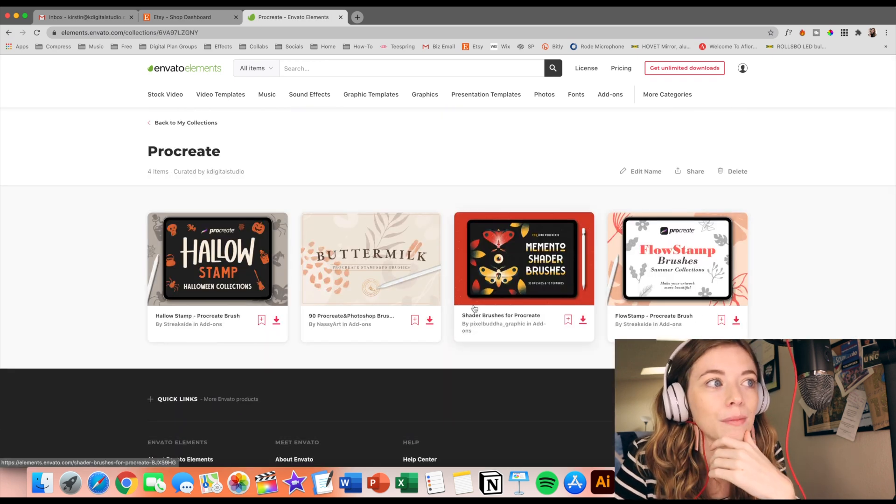
mouse_move(239, 290)
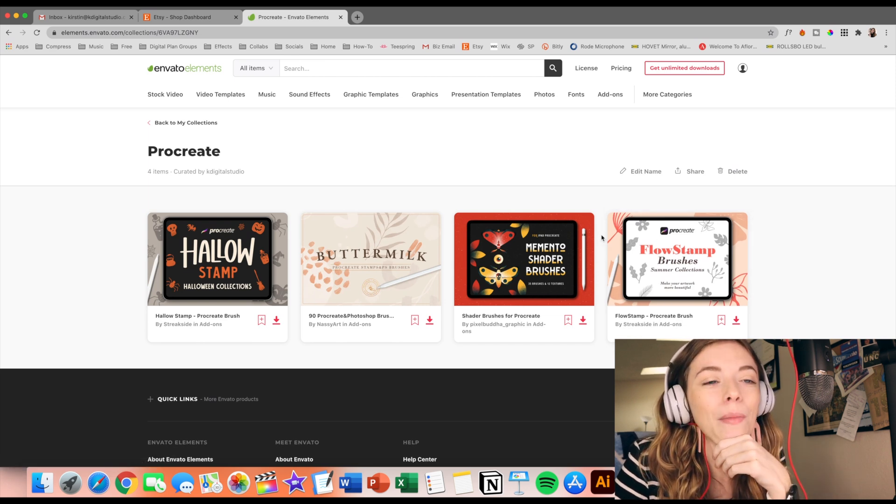
mouse_move(677, 258)
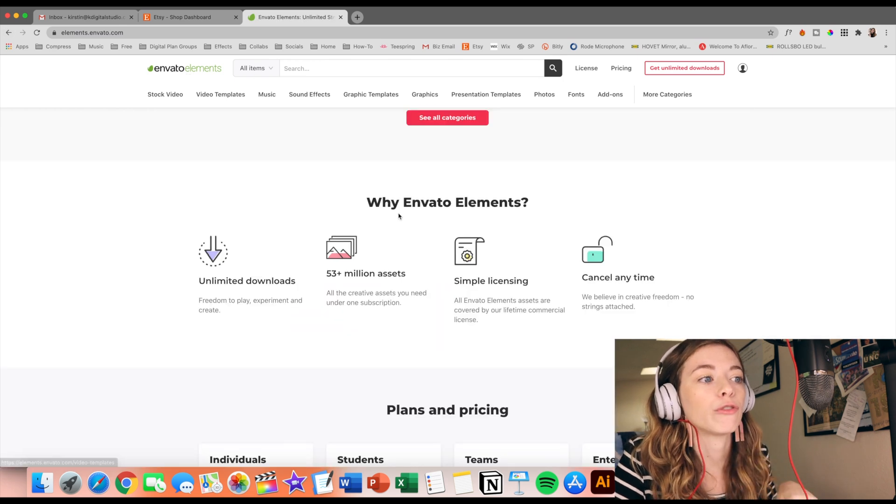
Restrict the search to Fonts and browse the fonts catalogue.
click(424, 94)
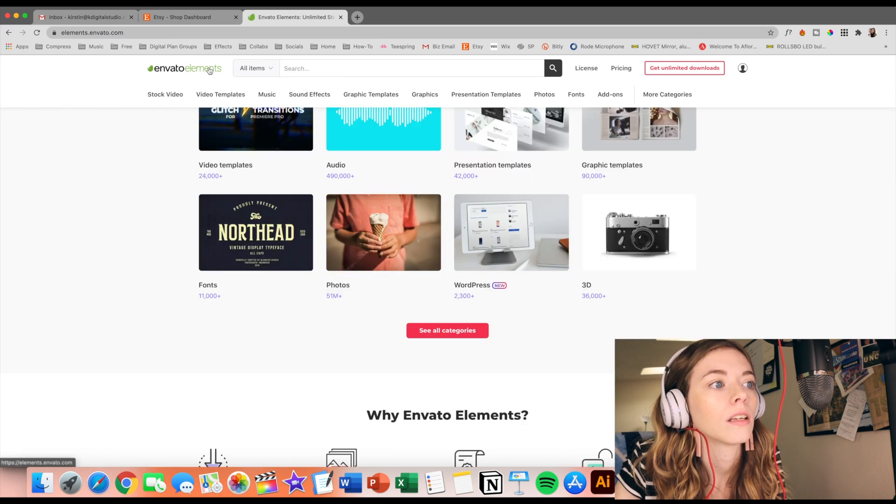
click(255, 68)
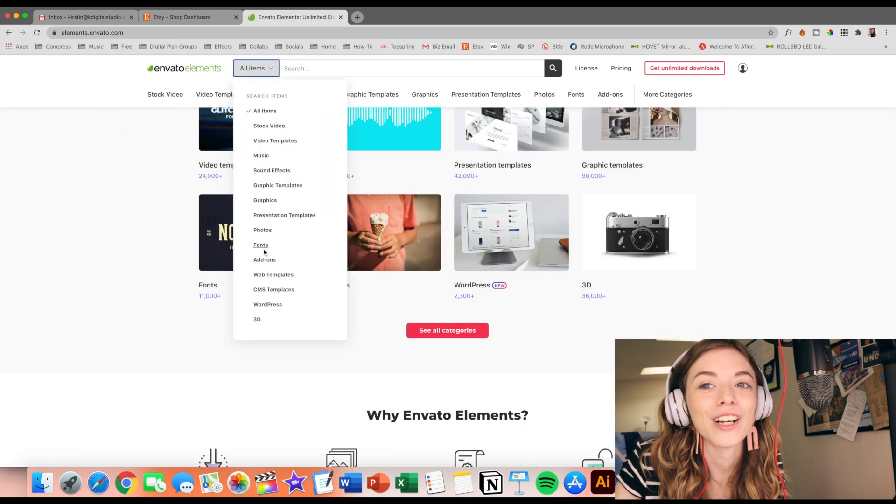
click(259, 244)
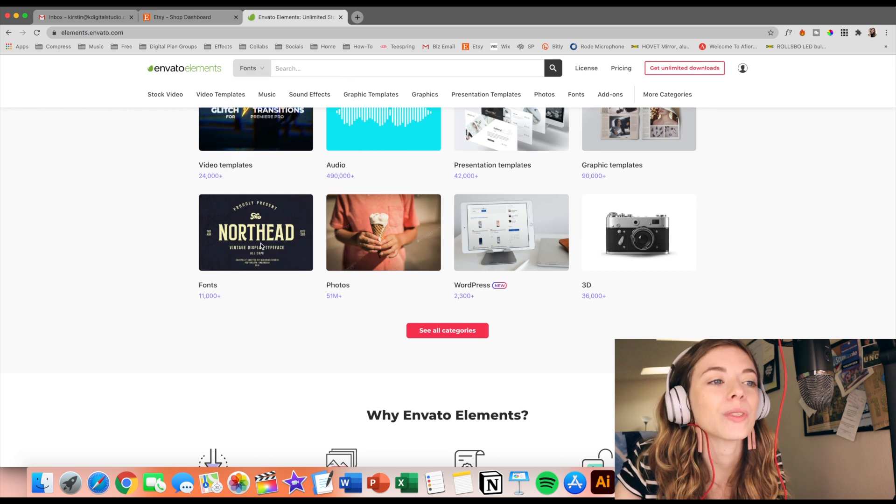
mouse_move(406, 300)
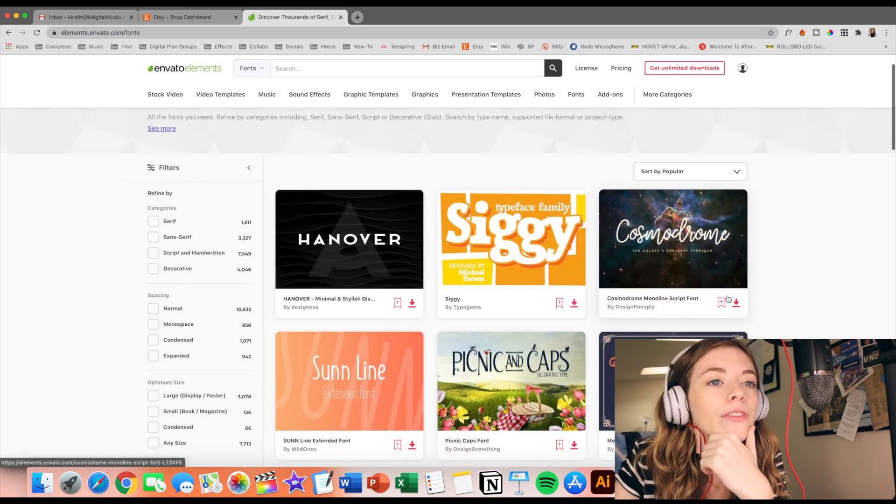
scroll(down, 3)
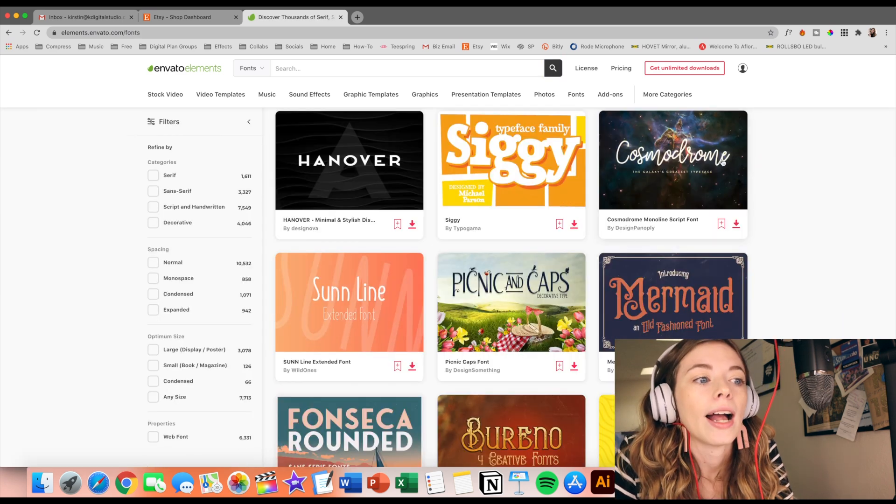
scroll(down, 3)
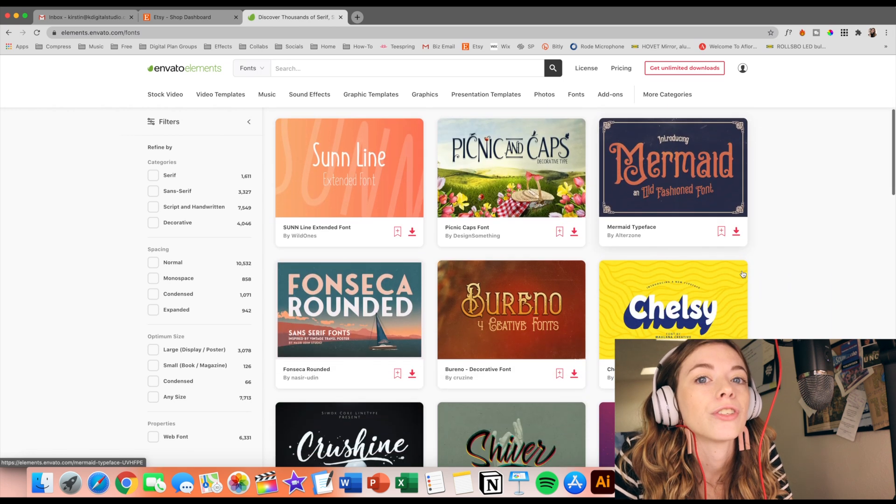
Preview the Fonseca Rounded font's sample images.
click(348, 309)
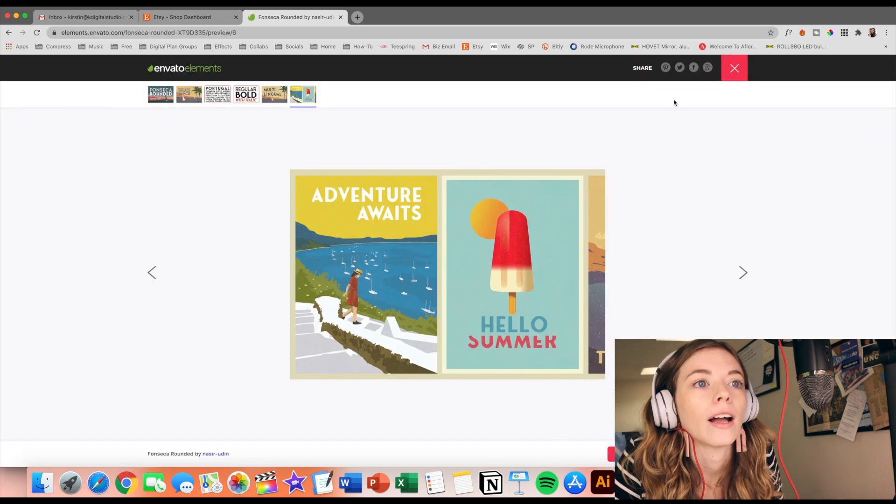
click(733, 68)
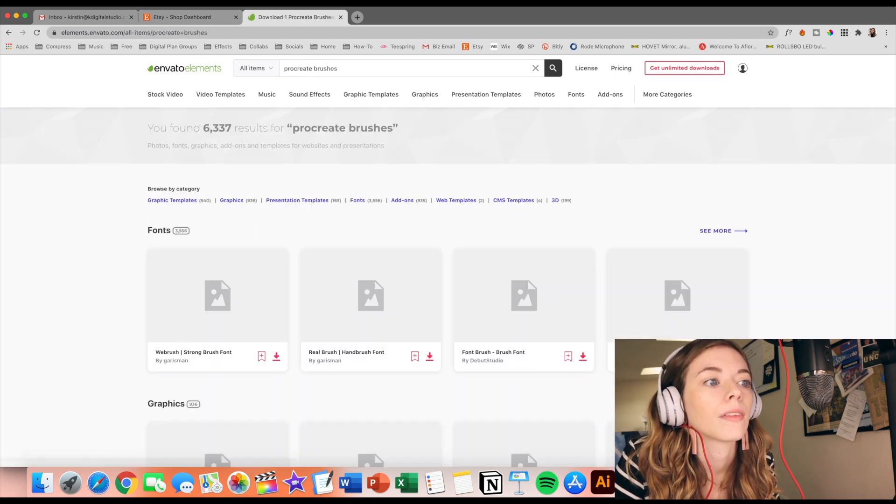
Pick a Procreate brush from the 'procreate brushes' results and save it to the Procreate collection.
scroll(down, 3)
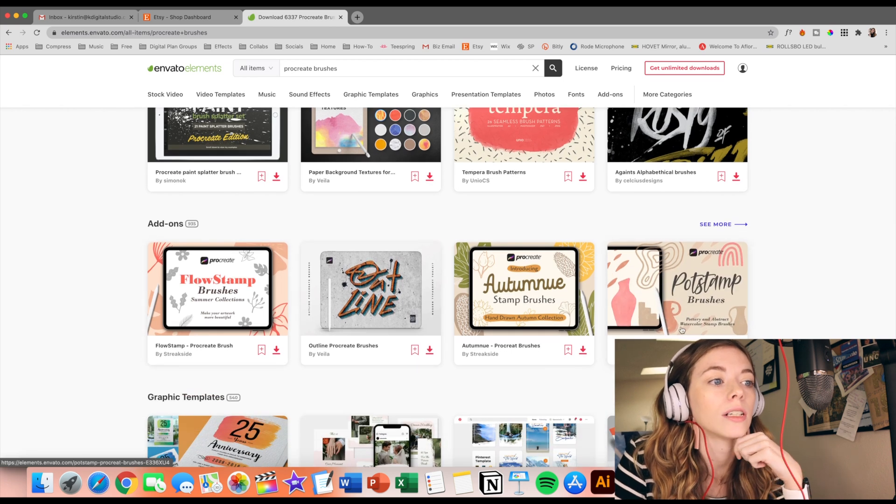
scroll(down, 3)
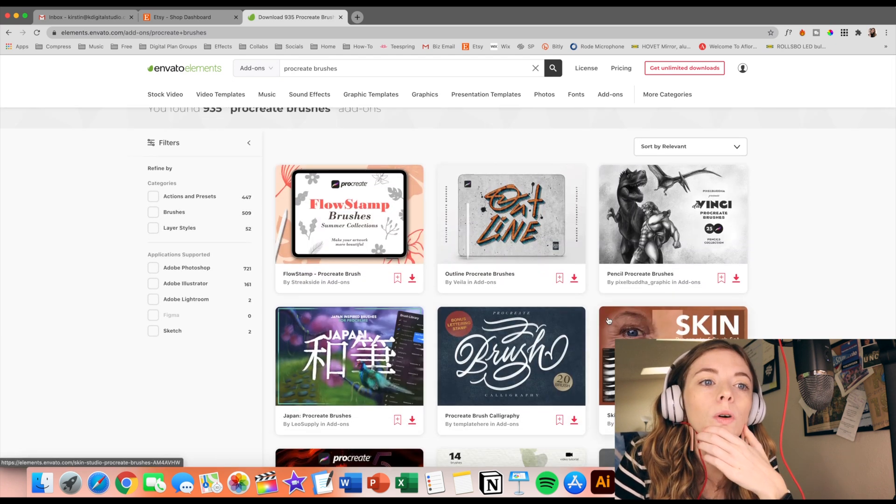
click(349, 356)
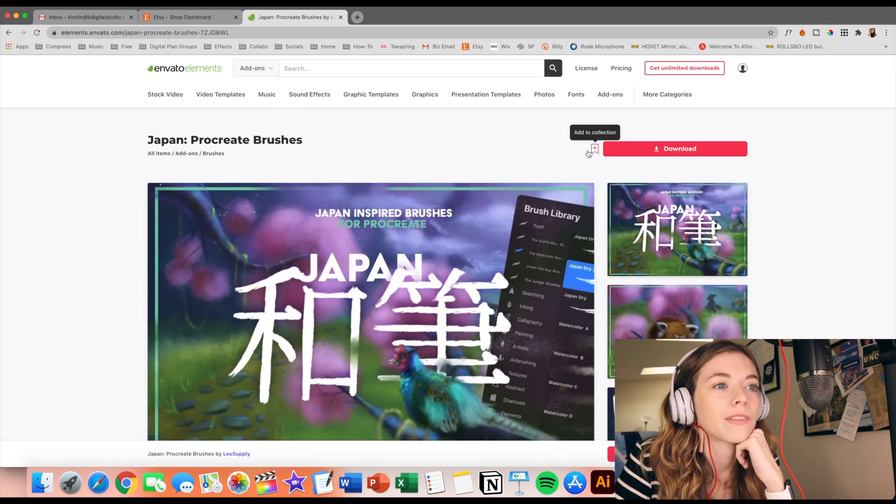
click(594, 148)
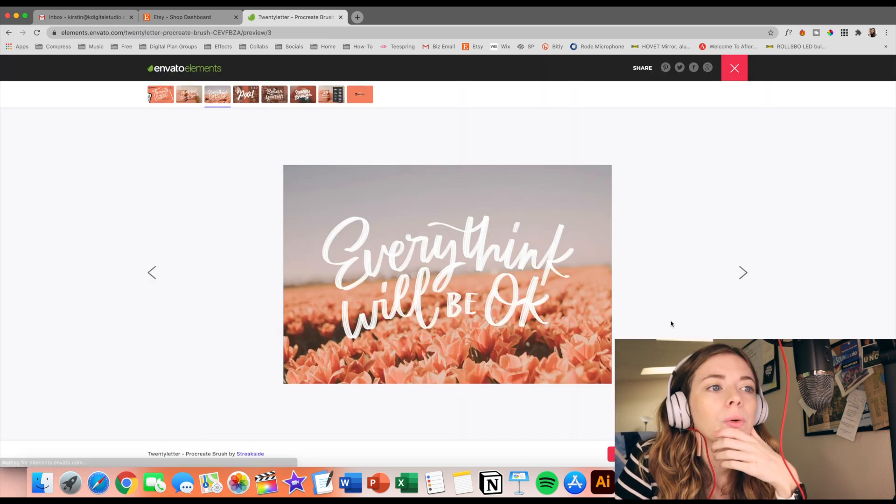
click(743, 273)
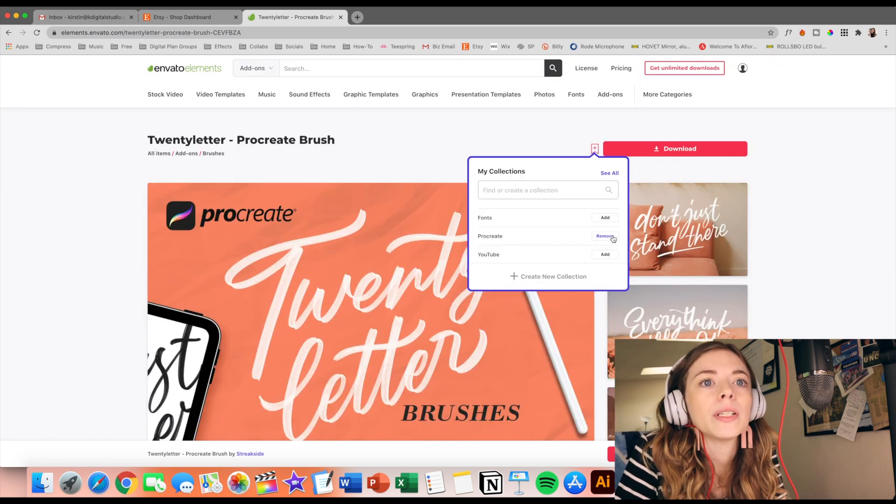
click(742, 68)
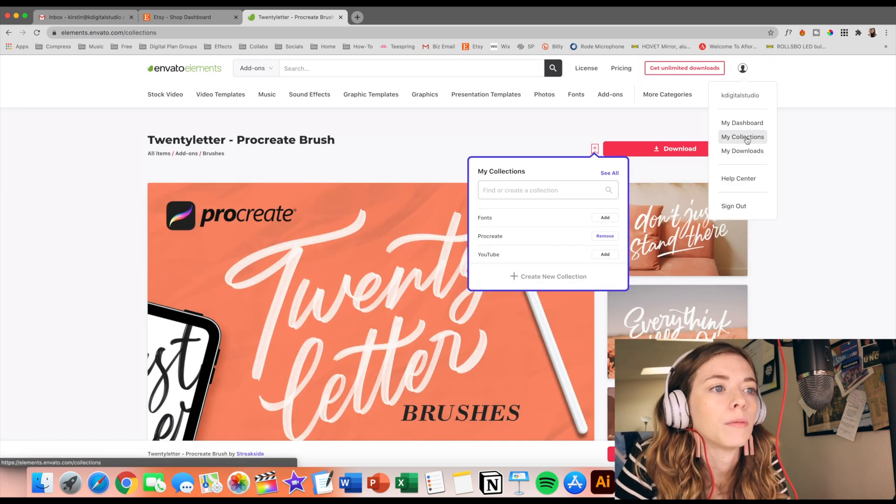
From My Collections, go into YouTube and choose the Unique Callouts Toolkit template.
click(743, 137)
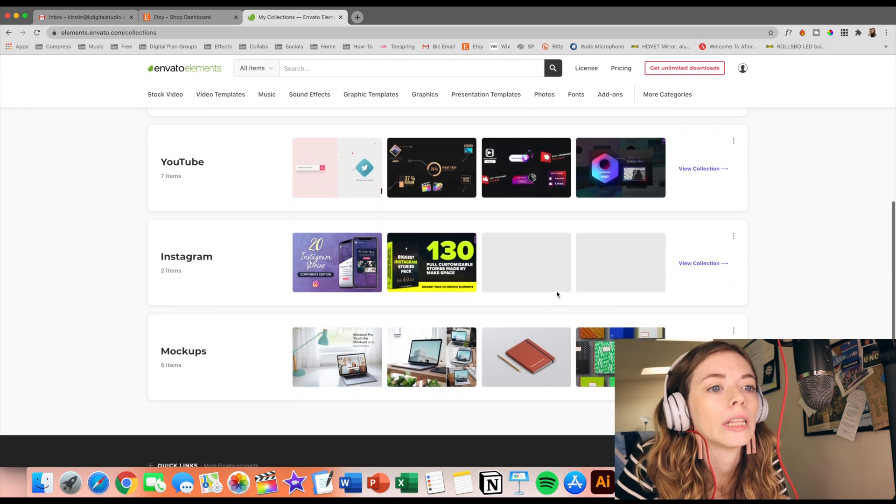
scroll(up, 3)
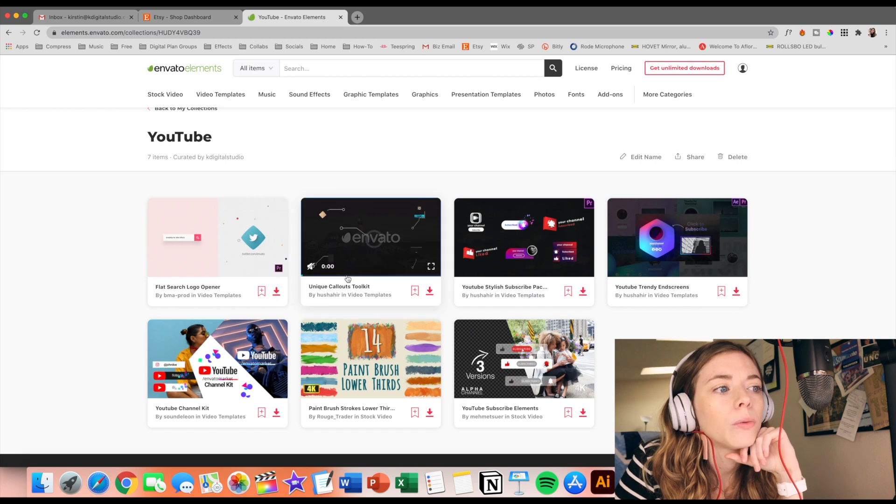
click(370, 237)
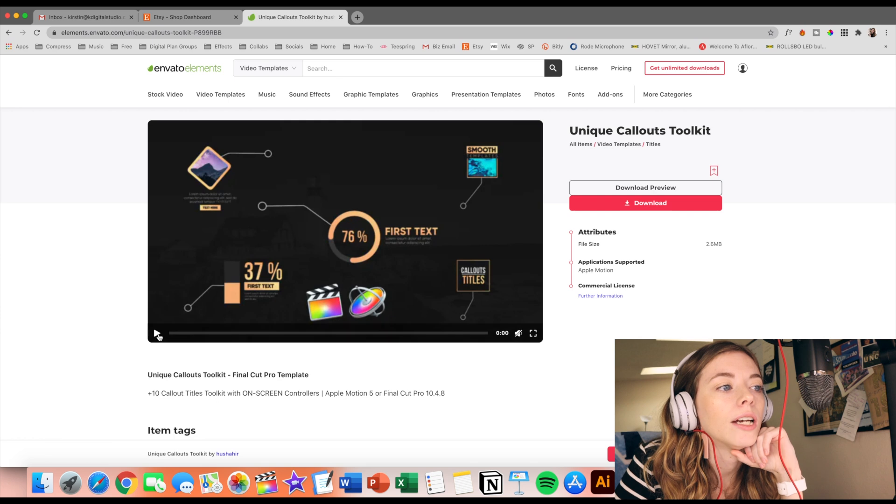
Play the Unique Callouts Toolkit preview video and skip ahead in it.
click(157, 333)
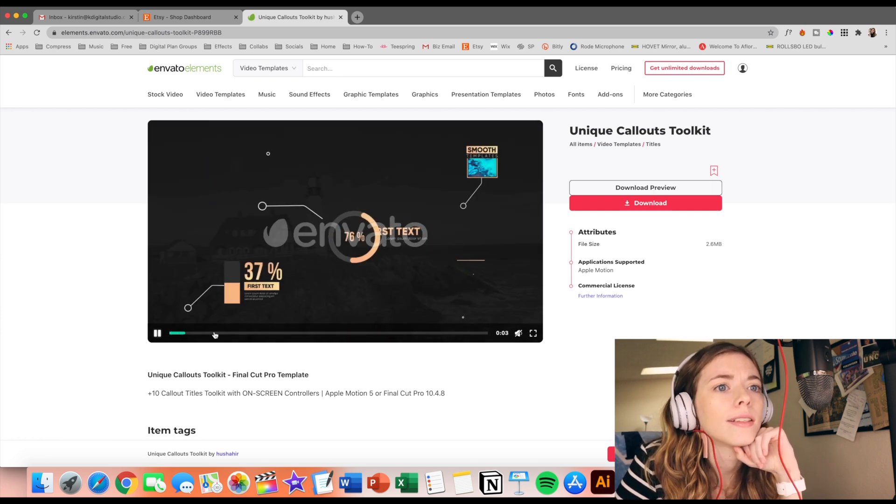
click(645, 203)
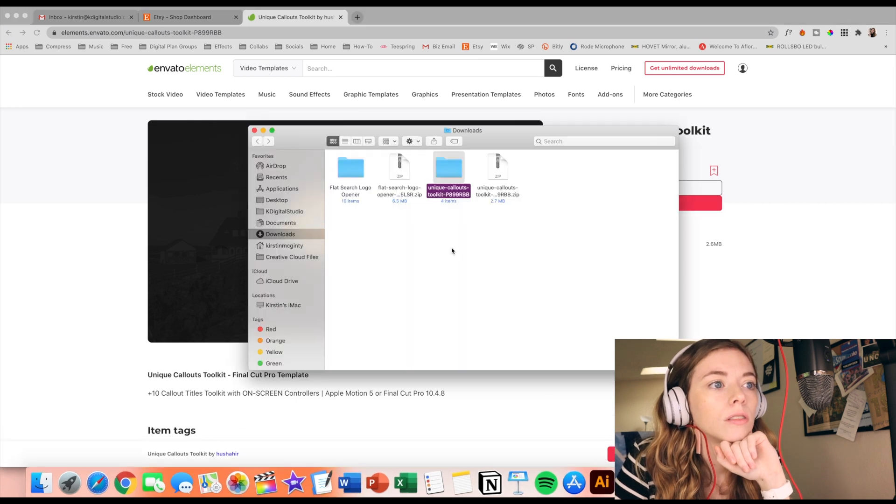
Browse into the Unique Callouts Toolkit's ten title folders, then launch Final Cut Pro.
double_click(449, 168)
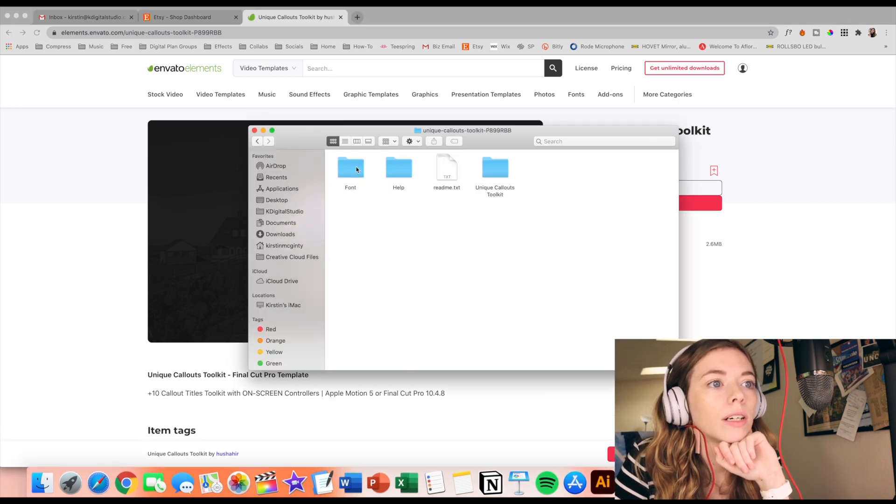
double_click(494, 168)
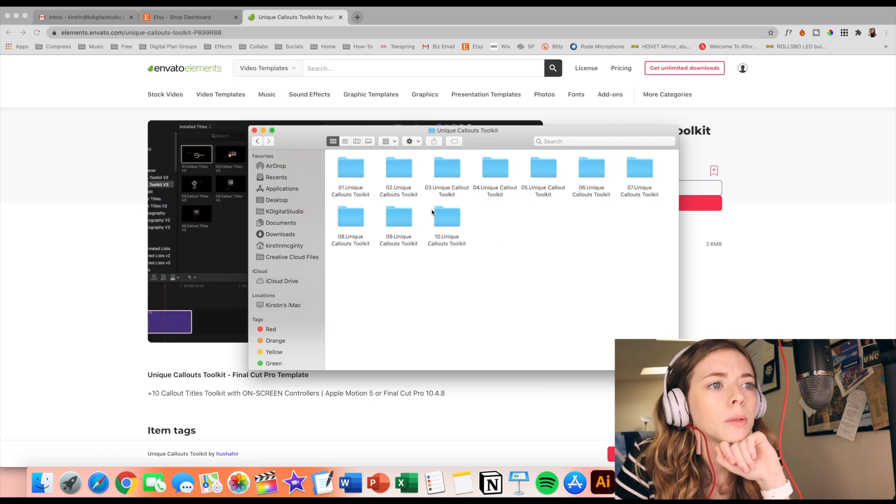
double_click(351, 168)
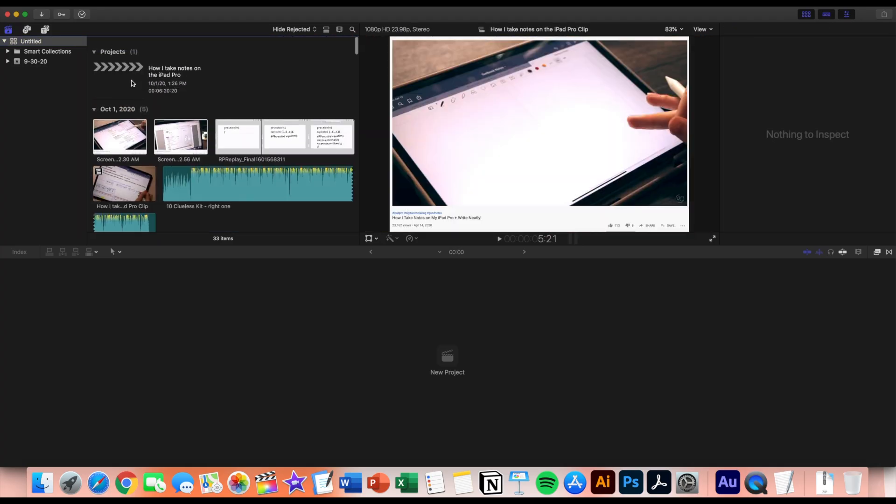
Open the 'How I take notes on the iPad Pro' project in the timeline.
click(118, 75)
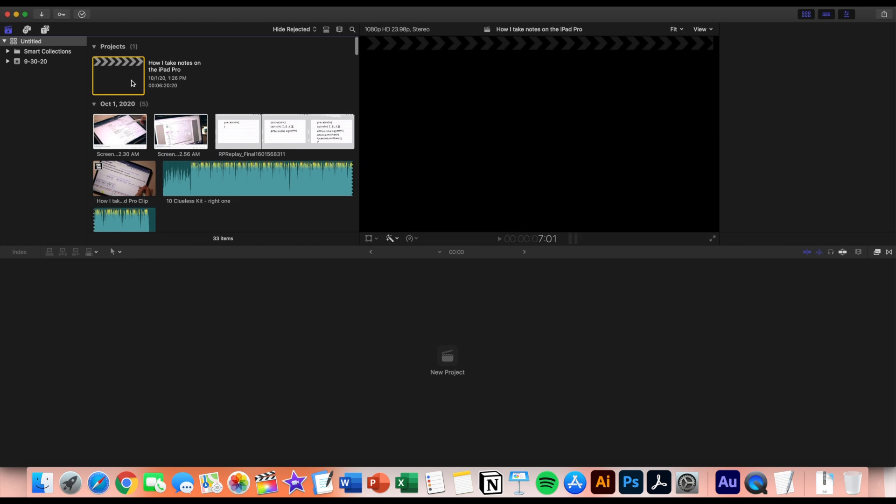
double_click(117, 76)
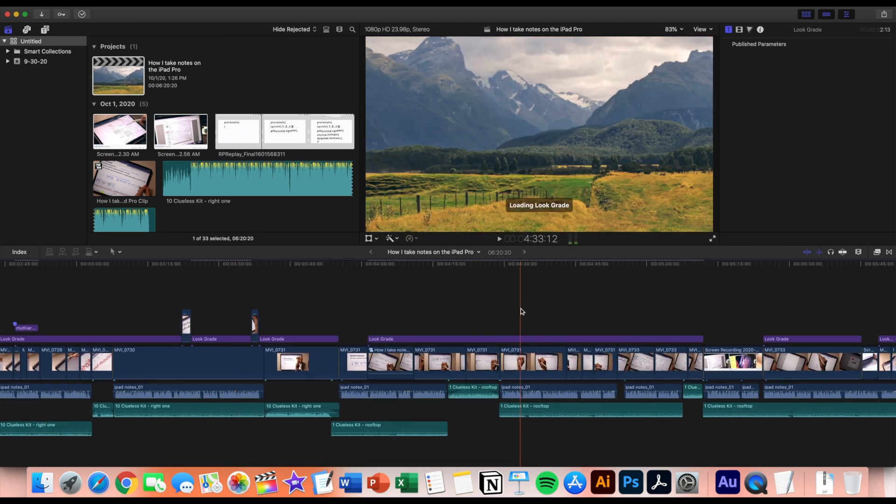
Add the 10.Unique Callouts Toolkit title reading 'harmonic' with main c2 set to purple.
click(45, 29)
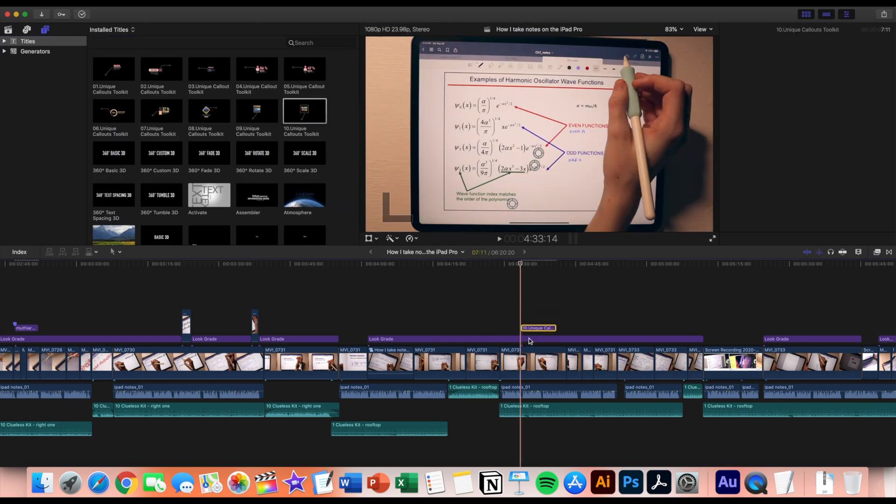
click(537, 328)
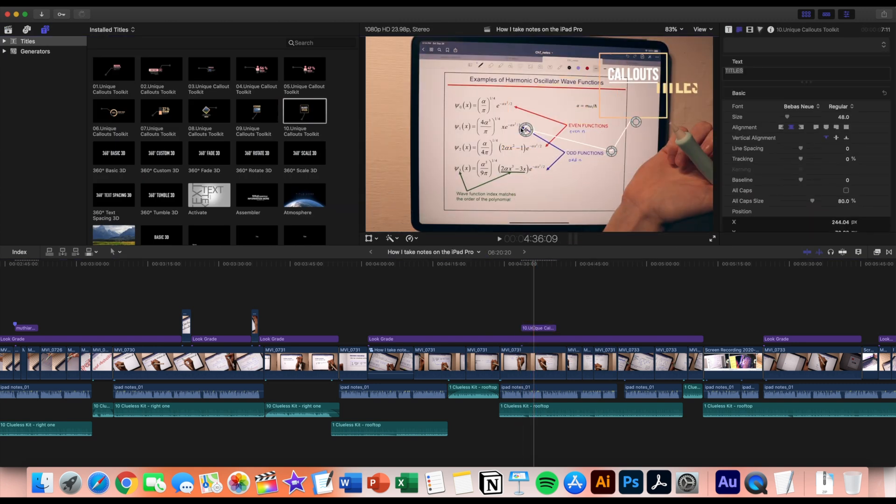
text(harmonic)
text(Chemistry)
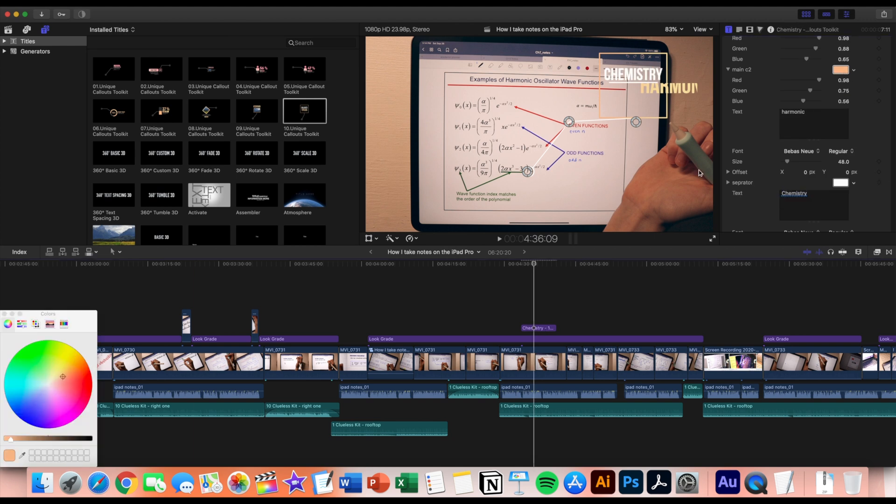
click(113, 69)
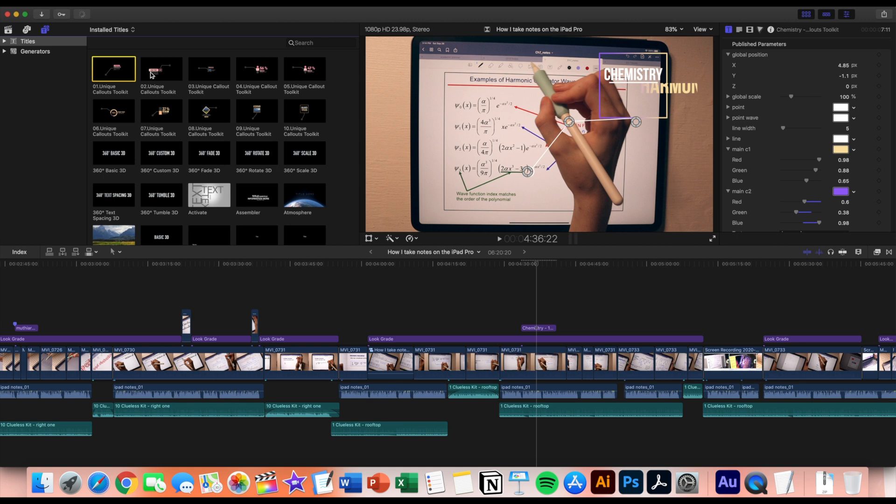
click(161, 68)
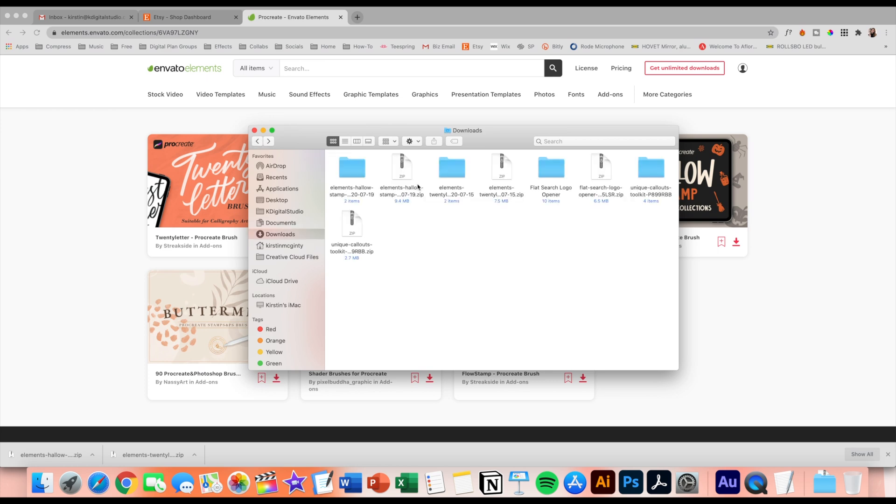
double_click(451, 167)
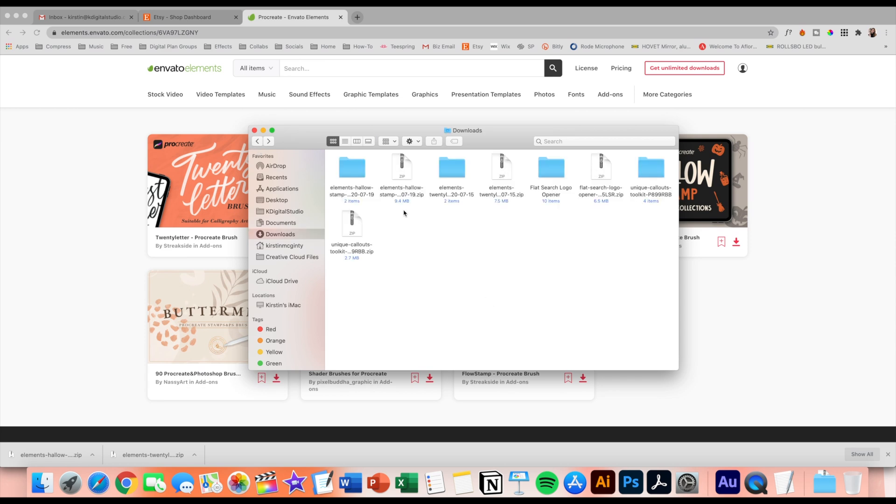
click(351, 168)
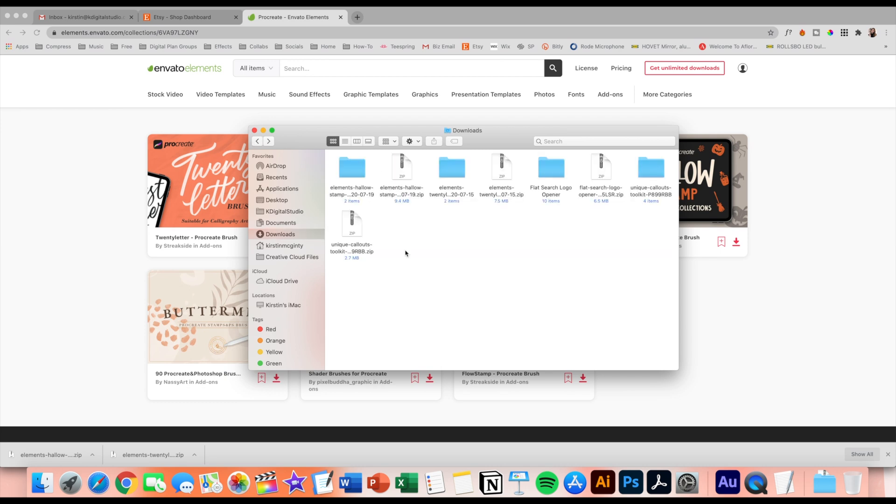
mouse_move(388, 240)
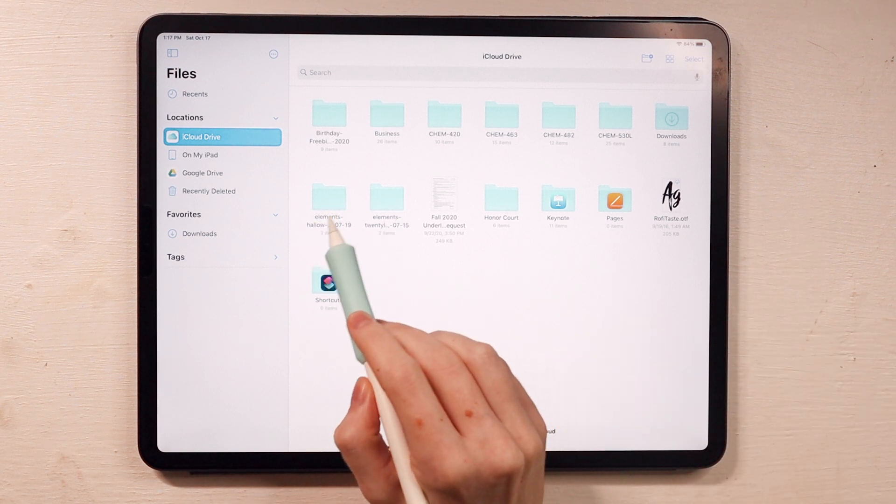
Import the elements-hallow-stamp brush pack from iCloud Drive into Procreate.
double_click(386, 200)
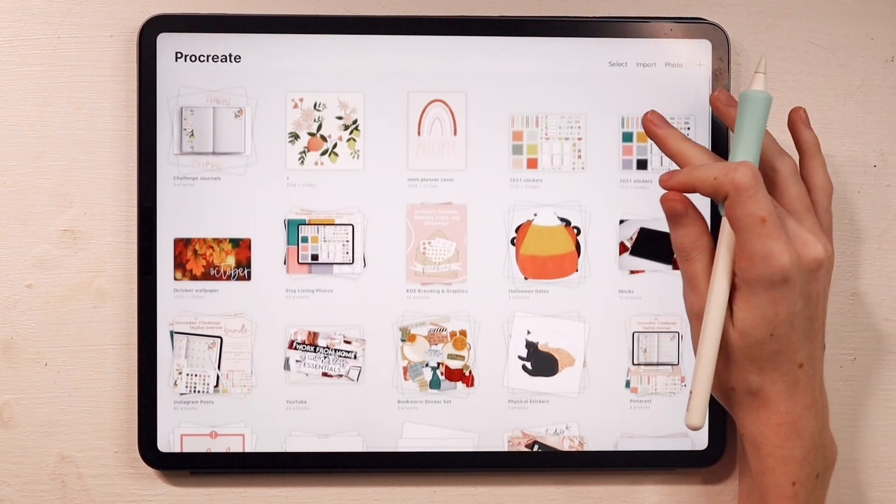
Create a new blank canvas and show the imported HallowStamp set in the Brush Library.
click(698, 65)
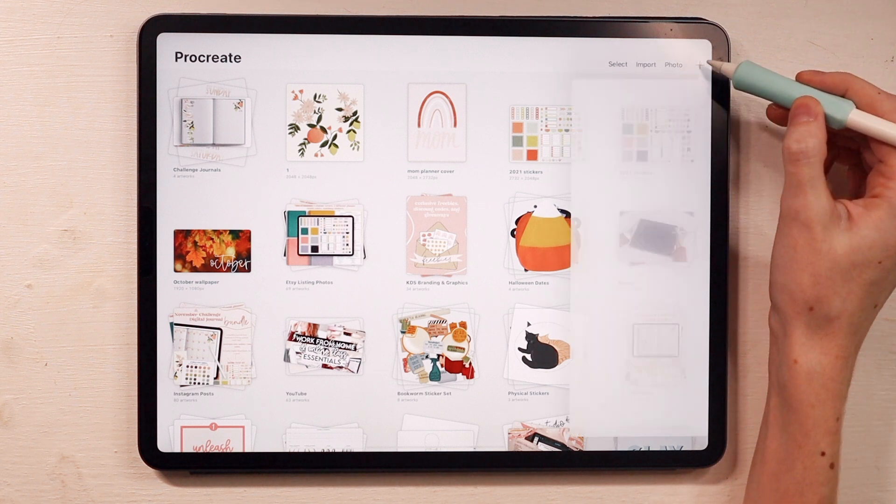
click(700, 64)
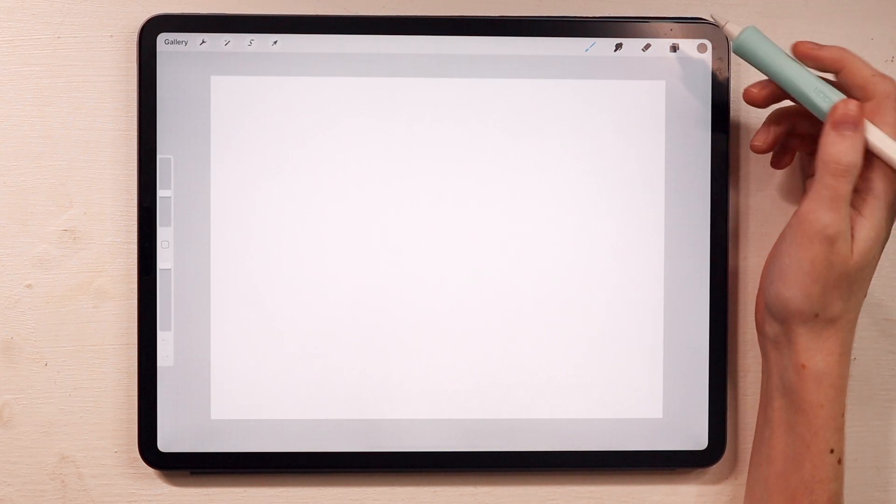
click(591, 47)
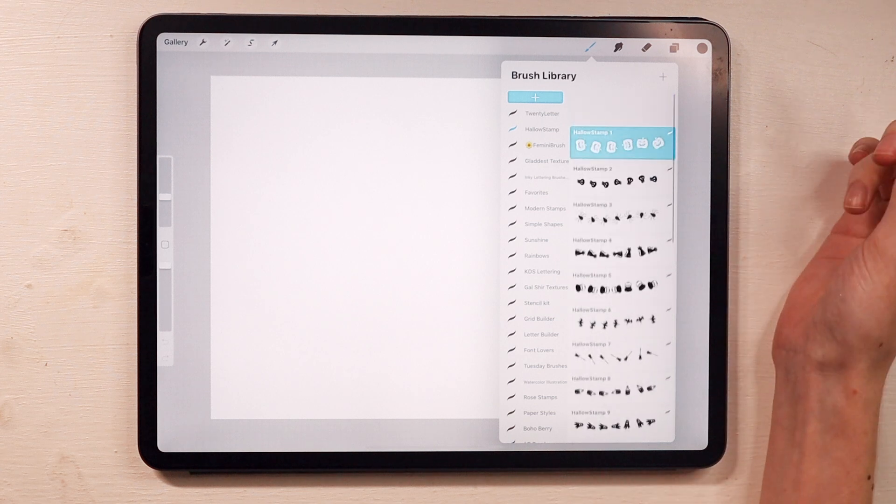
Browse the HallowStamp brushes and pick one to paint a wavy test stroke.
scroll(down, 3)
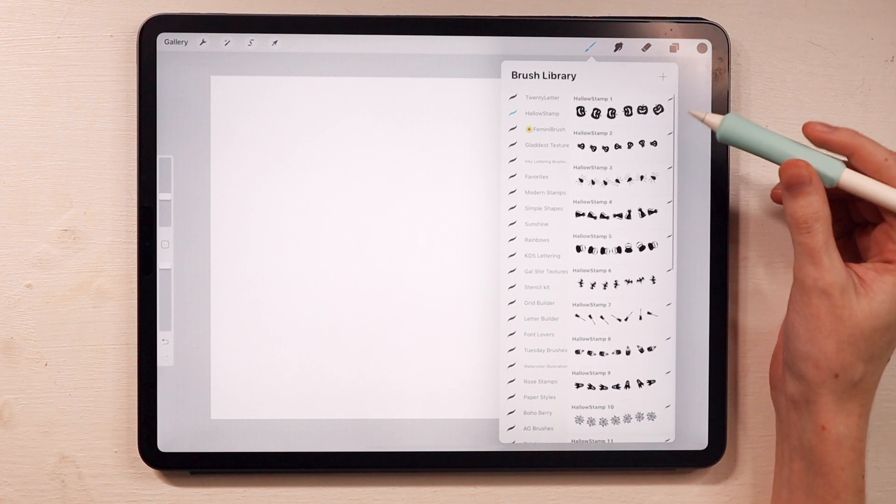
click(542, 97)
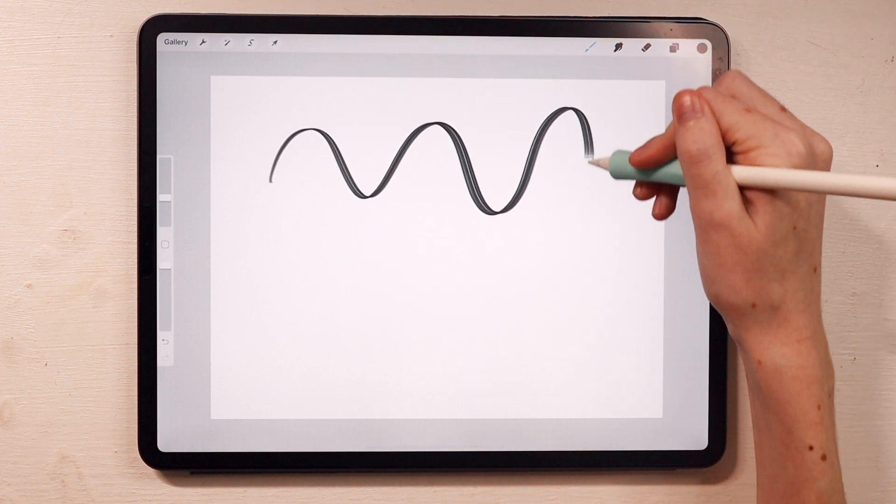
Hand-letter 'hello' as a brush test, clear it, and switch to the TwentyLetter set.
drag(263, 160, 458, 229)
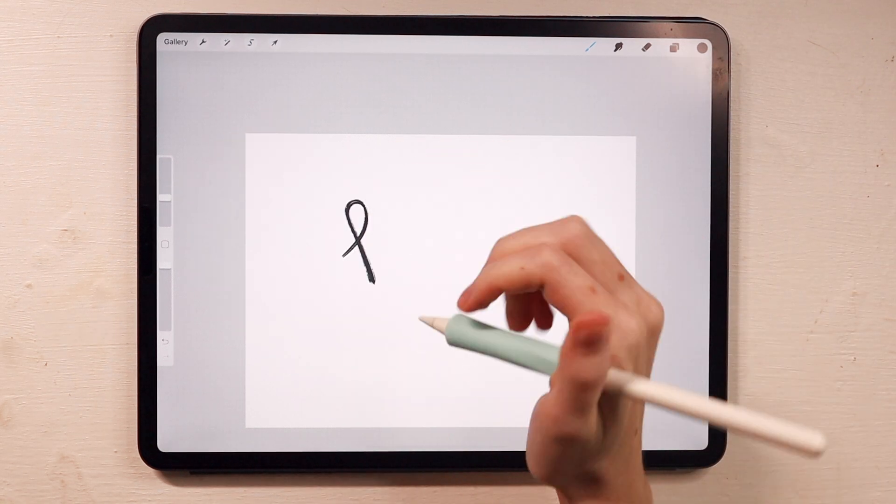
click(590, 47)
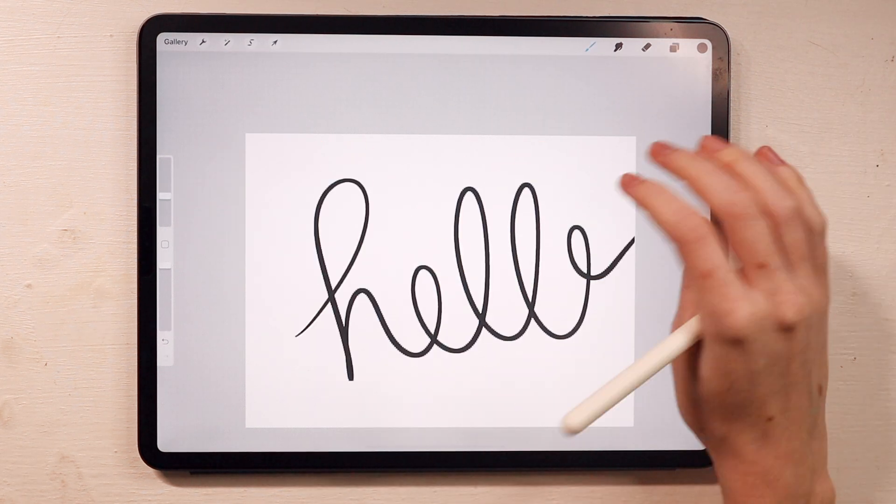
click(590, 48)
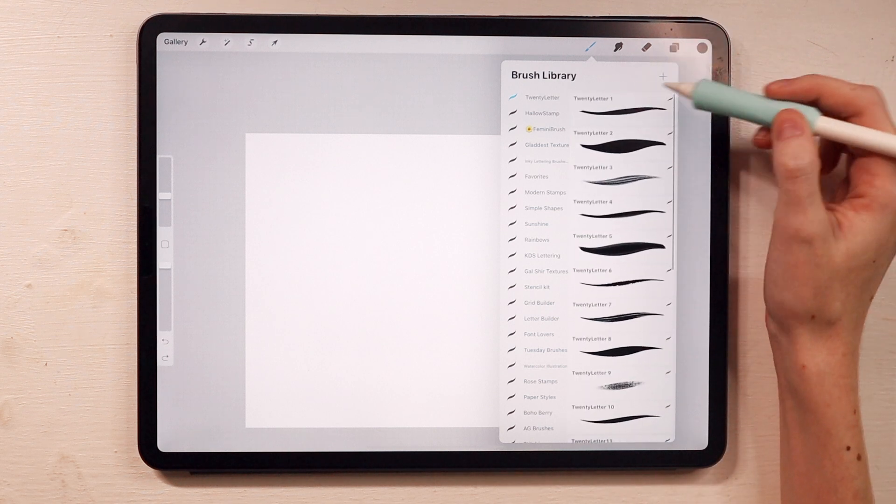
Letter 'october' with a TwentyLetter brush across the spider-bordered orange card.
click(704, 48)
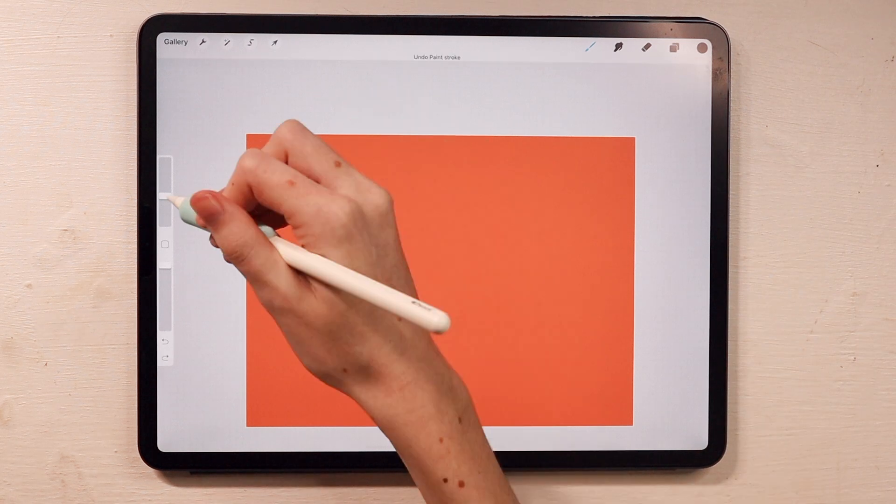
click(591, 48)
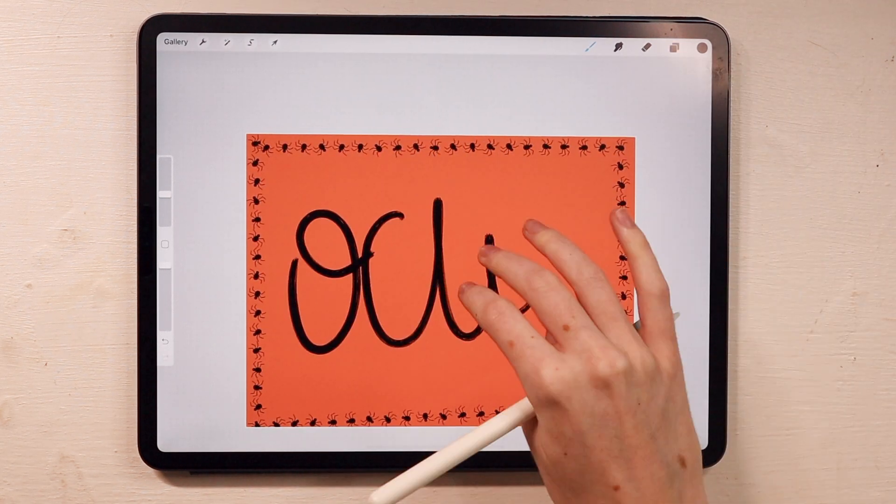
drag(468, 269, 560, 274)
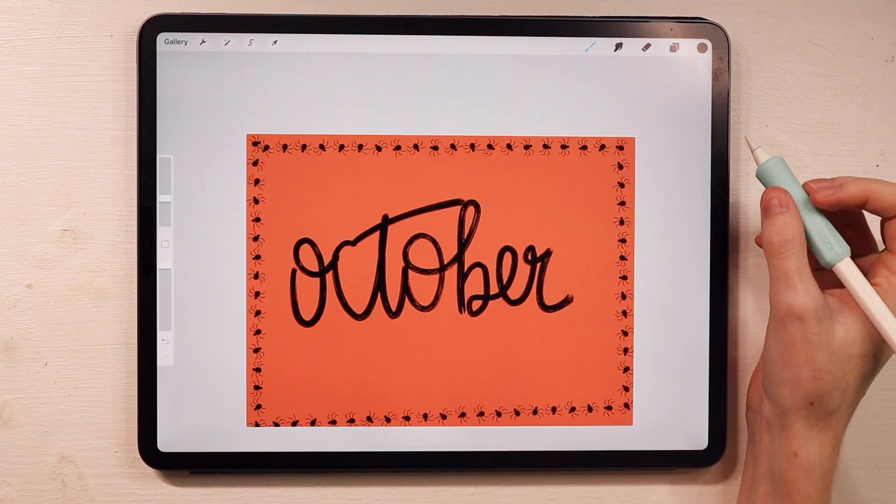
Pick another TwentyLetter brush and draw a test squiggle.
click(591, 47)
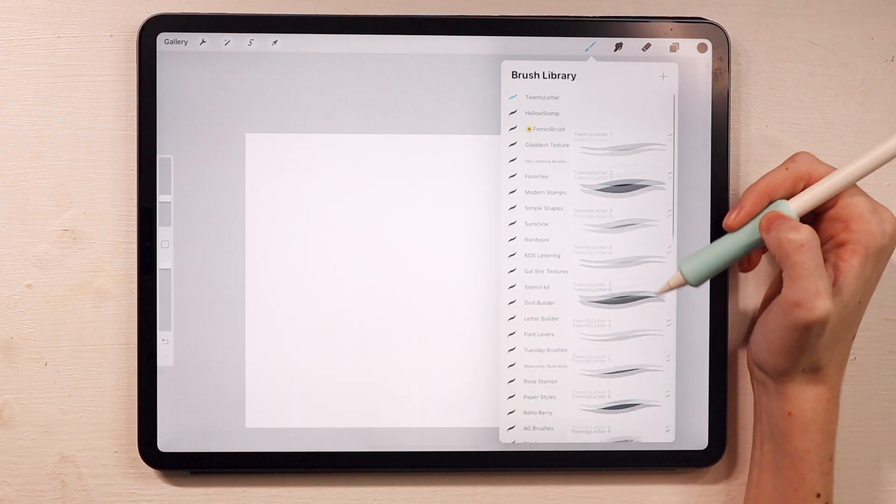
click(622, 176)
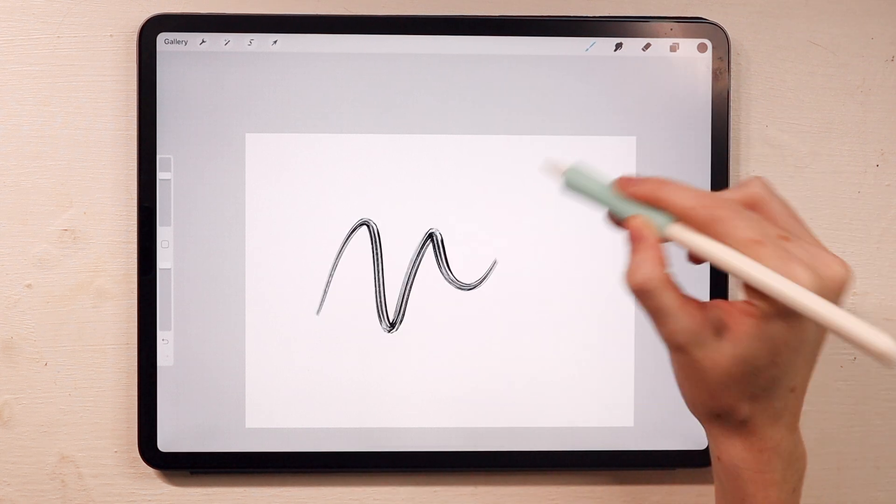
click(593, 47)
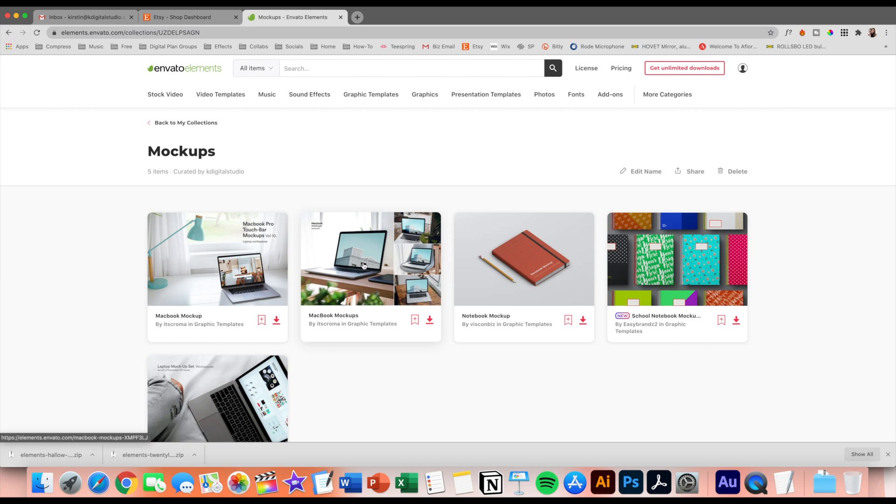
Download MacBook Mockups into the Mockups project and open one of its PSD scenes in Photoshop.
click(370, 258)
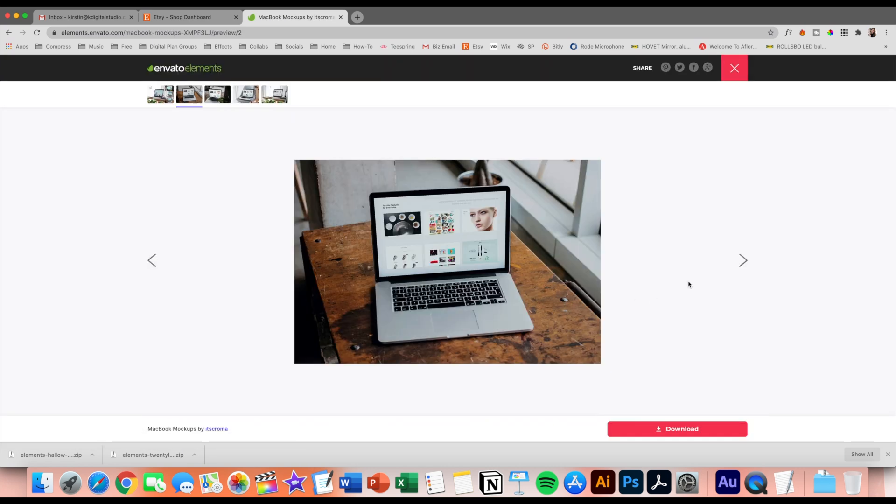
click(733, 67)
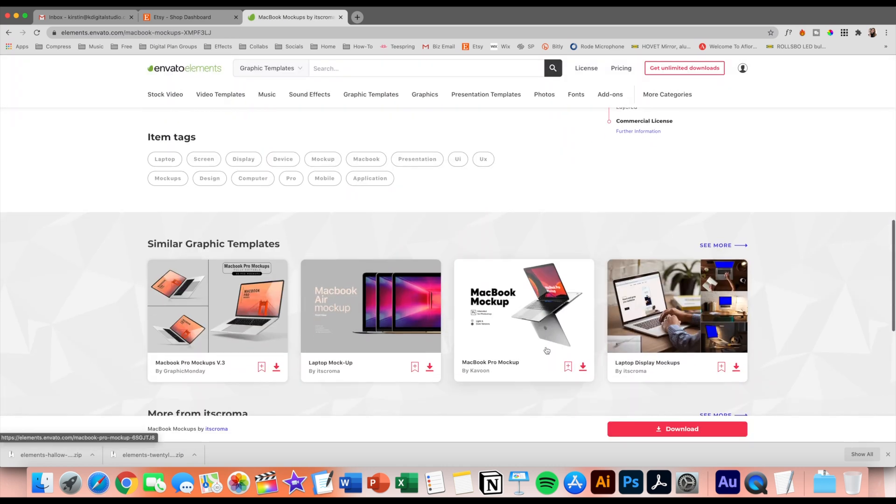
click(677, 429)
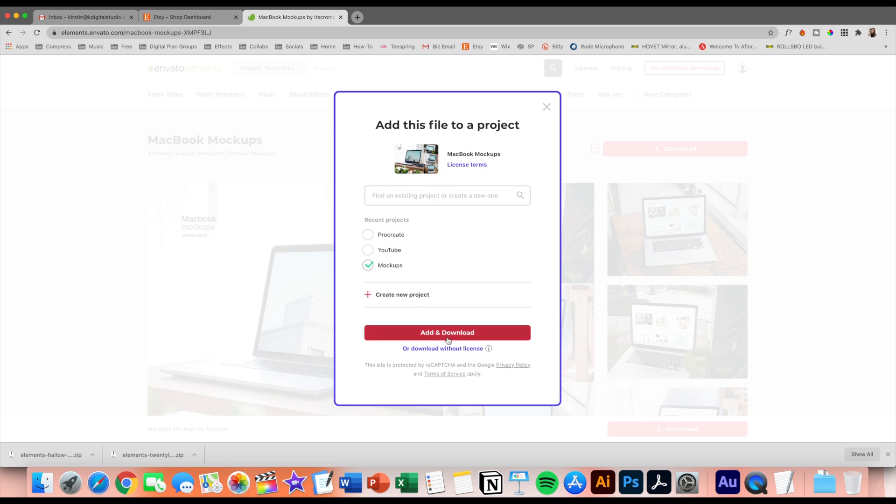
click(447, 333)
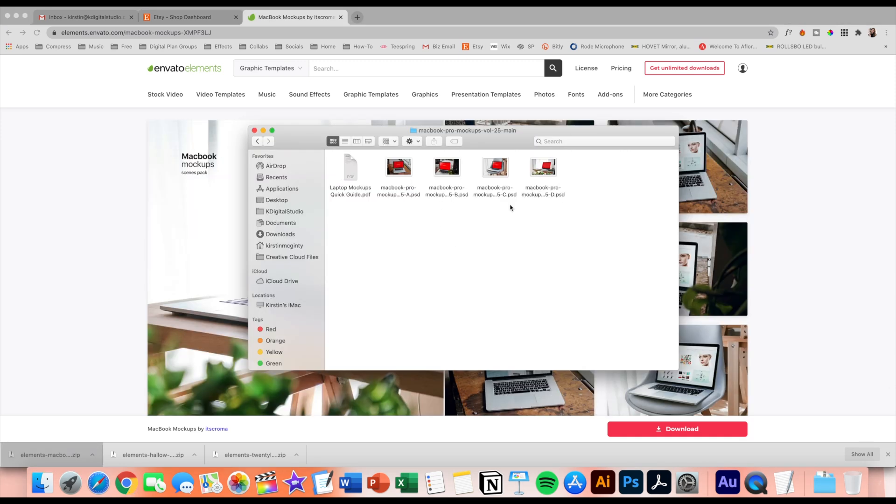
double_click(494, 166)
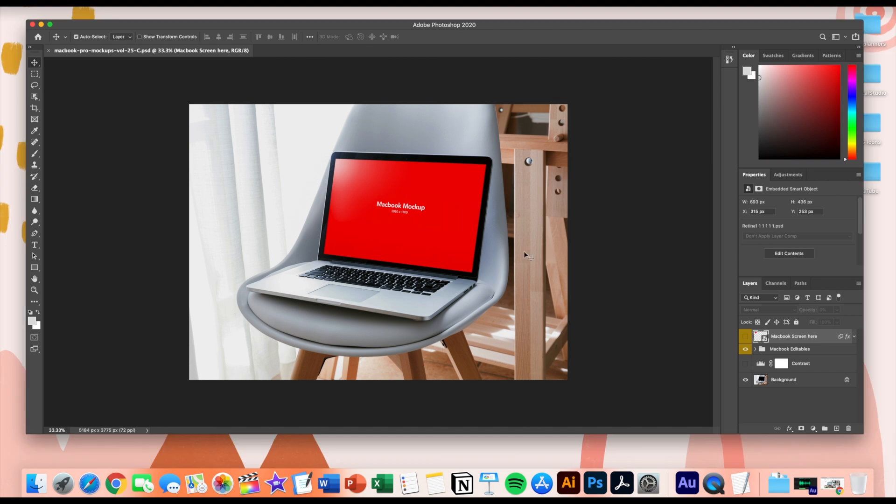
mouse_move(636, 37)
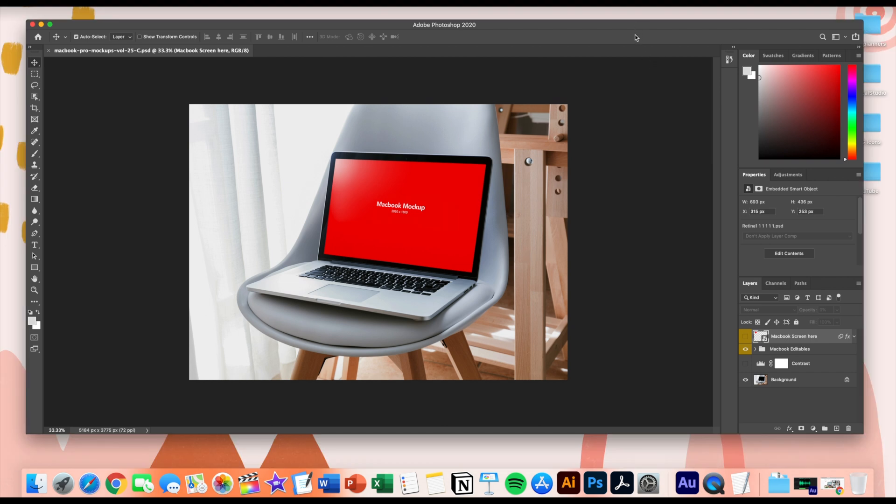
mouse_move(780, 349)
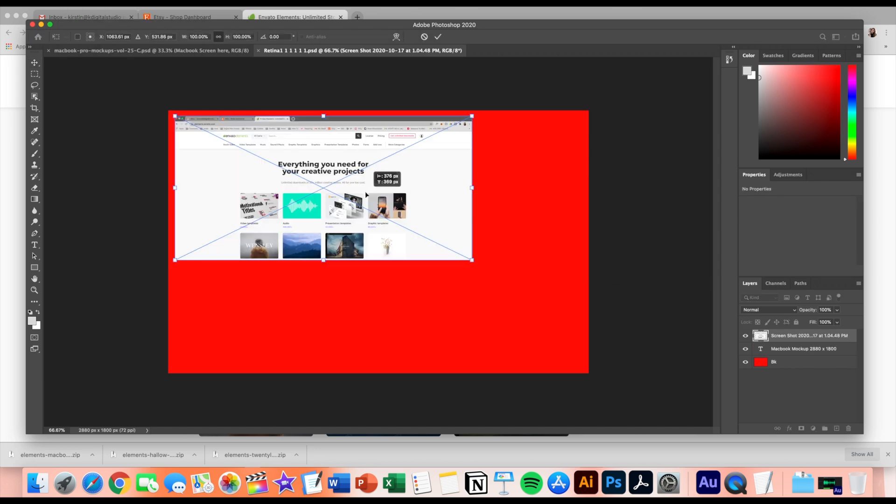
Scale the Envato Elements homepage screenshot to fill the MacBook screen smart object.
drag(470, 260, 551, 296)
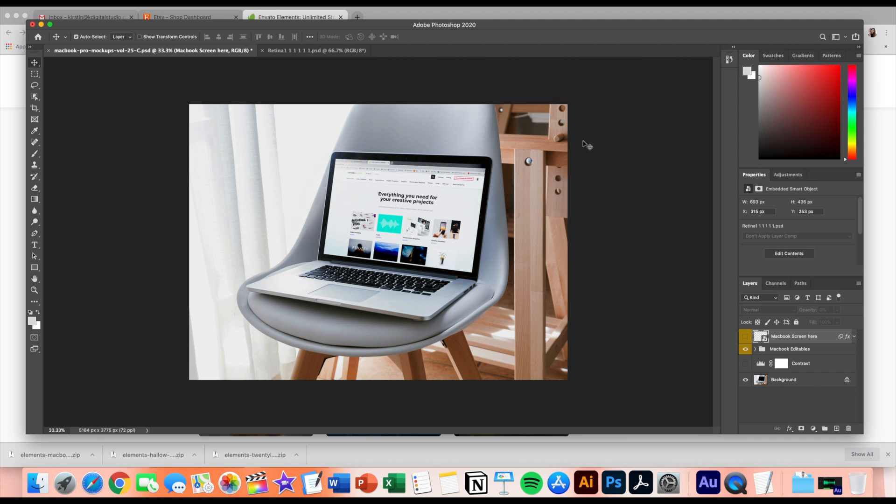
mouse_move(455, 309)
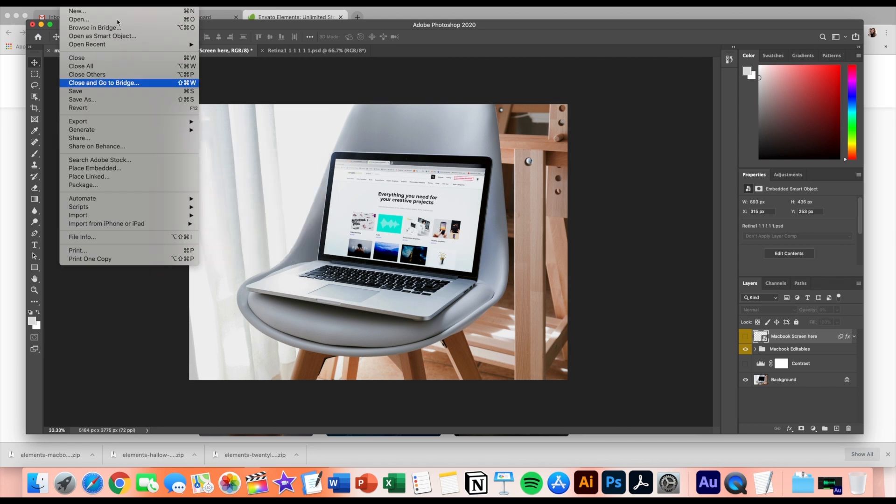
mouse_move(78, 122)
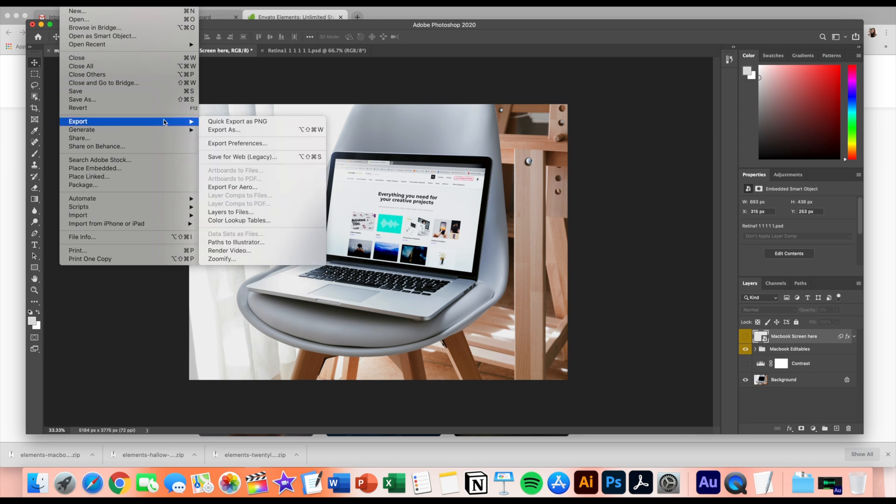